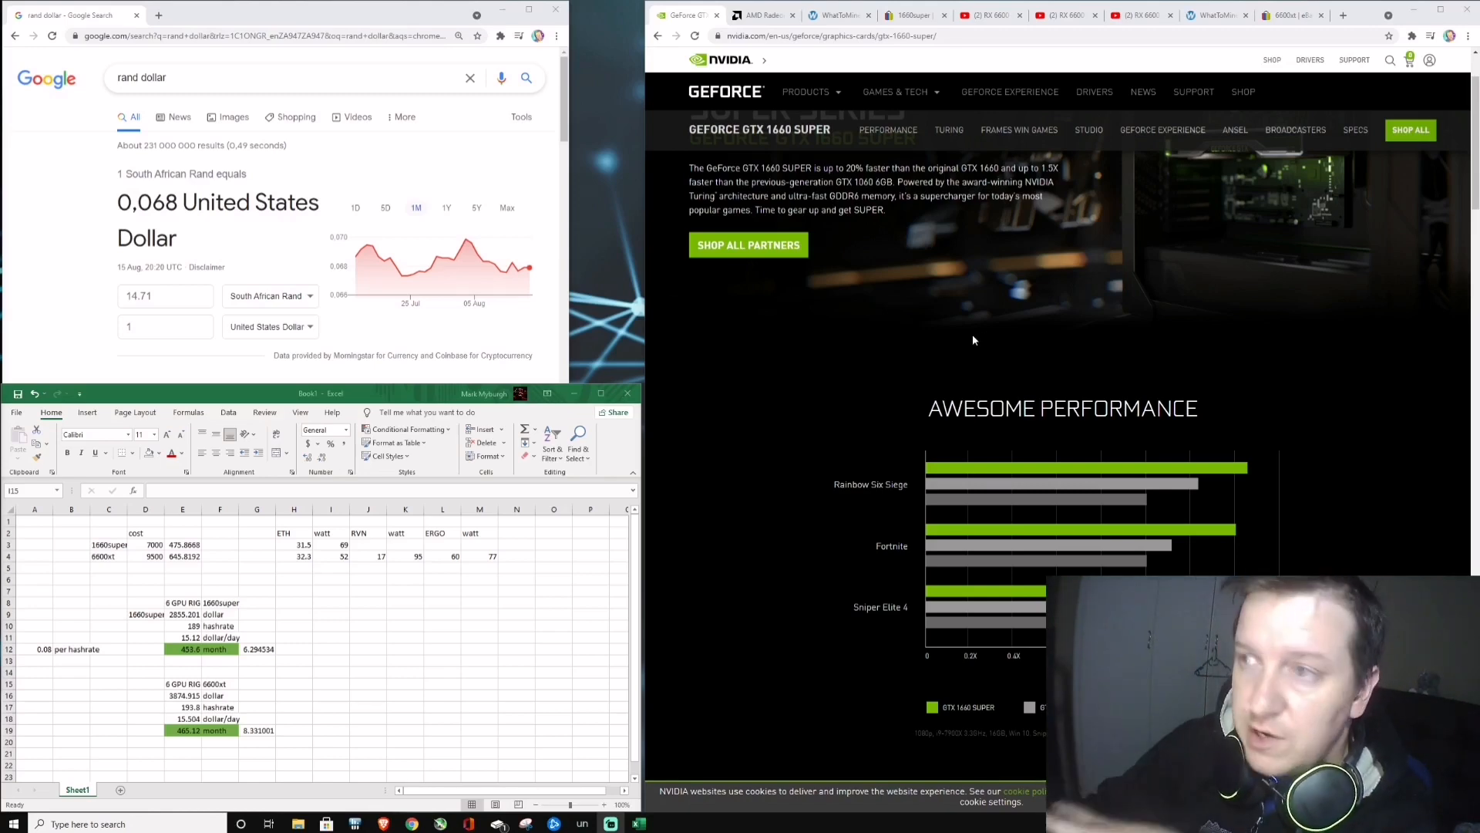
Step: Leave the GTX 1660 Super page and switch to the AMD RX 6600 XT product page
scroll("down", 3)
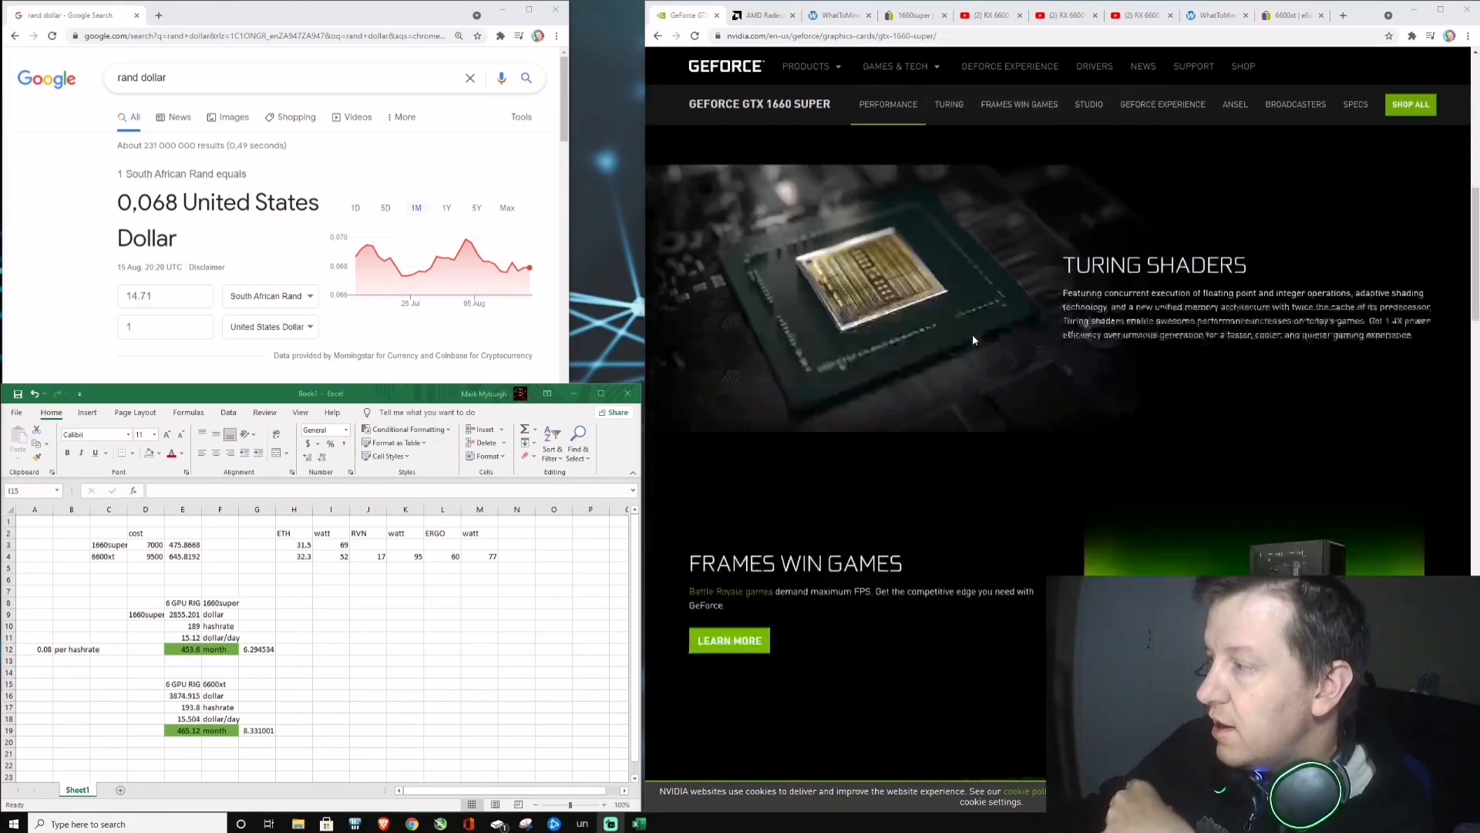
left_click(760, 16)
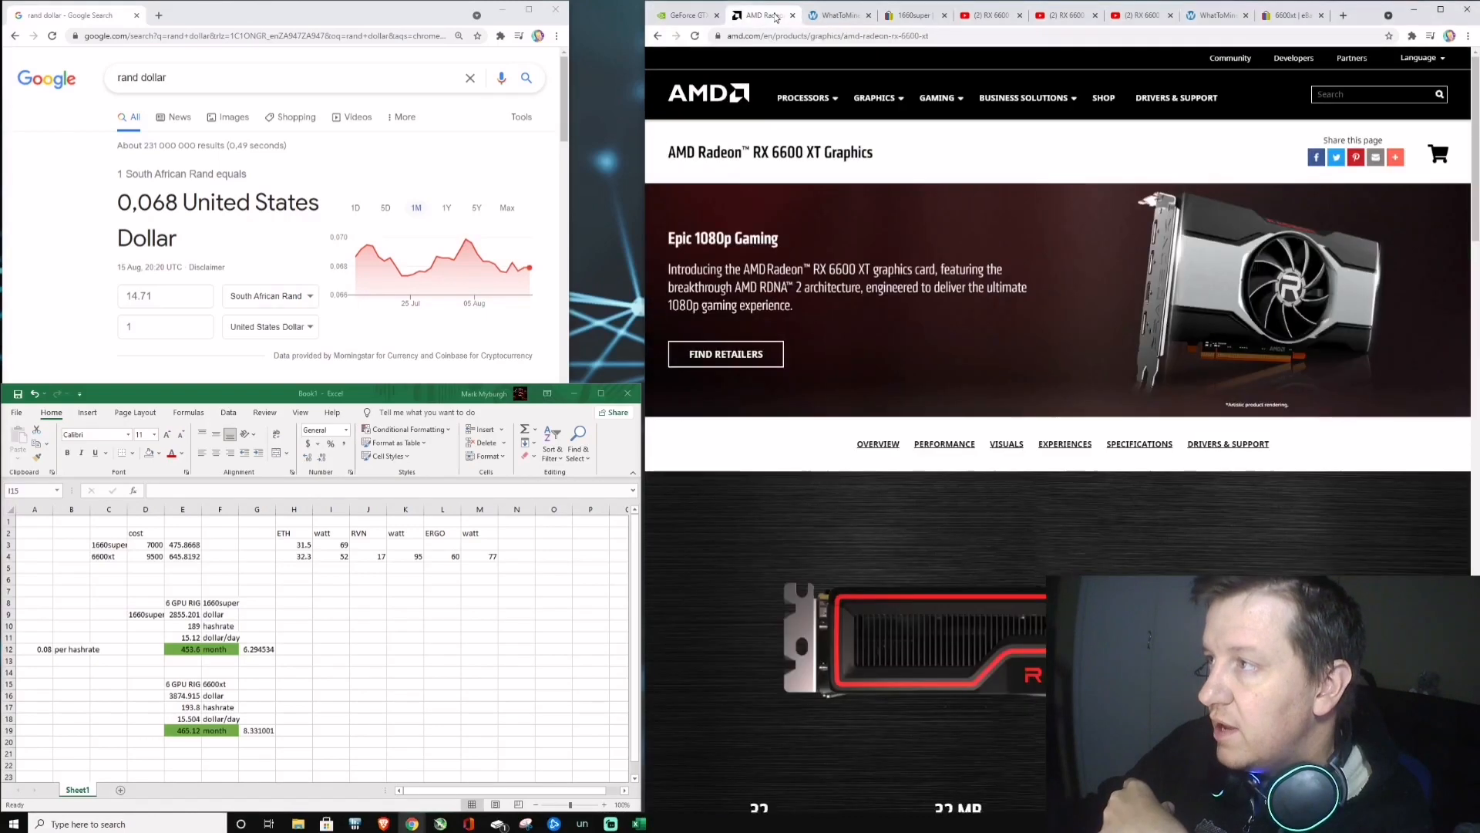
Step: Scroll the RX 6600 XT page down to its specs and 1080p max-settings FPS figures
left_click(804, 97)
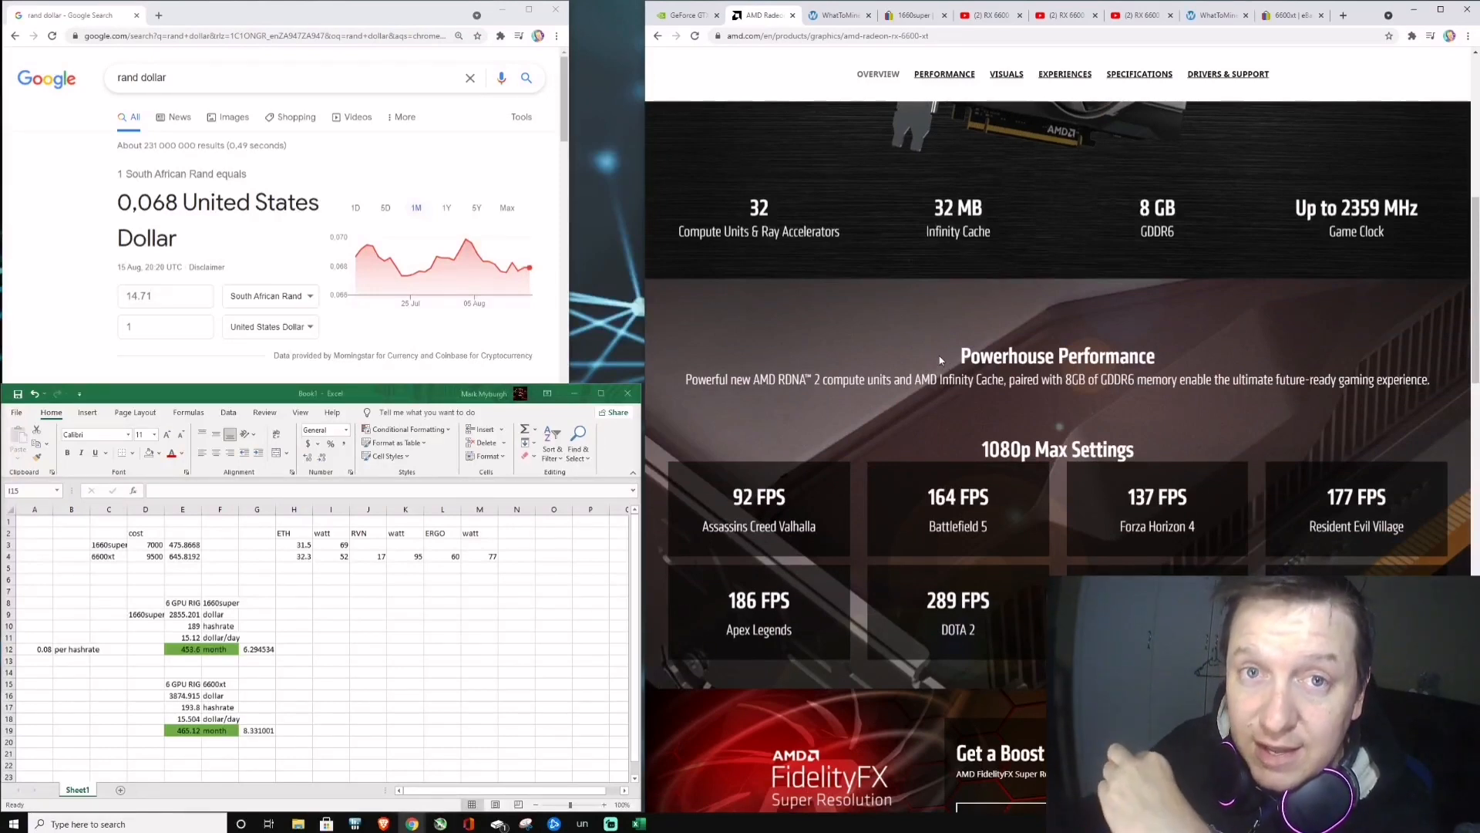
mouse_move(933, 325)
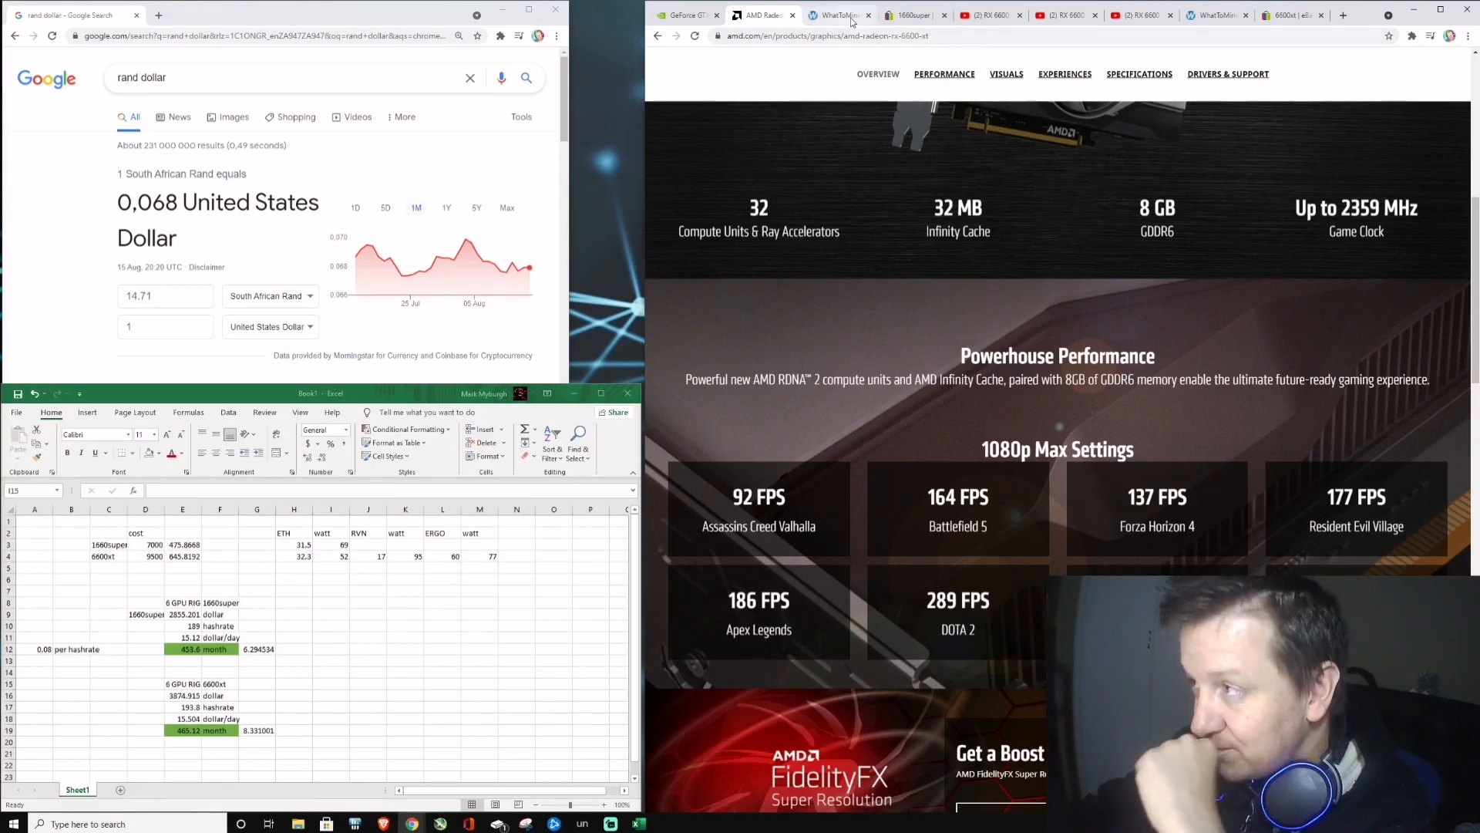
Step: Calculate WhatToMine profitability for the 1660 Super cards, giving Ethereum about $11.72 daily profit
left_click(839, 16)
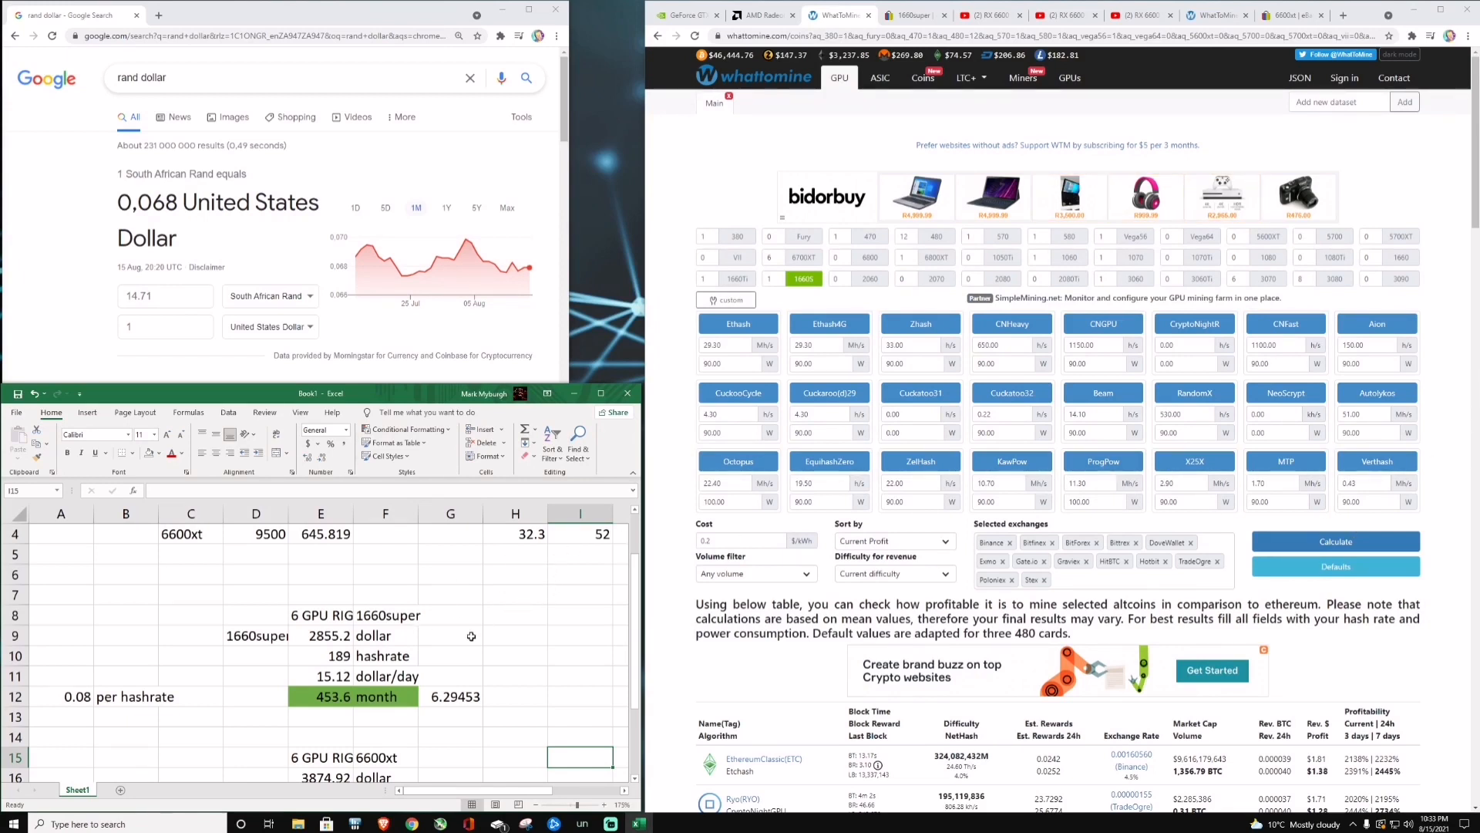
mouse_move(471, 644)
type("6")
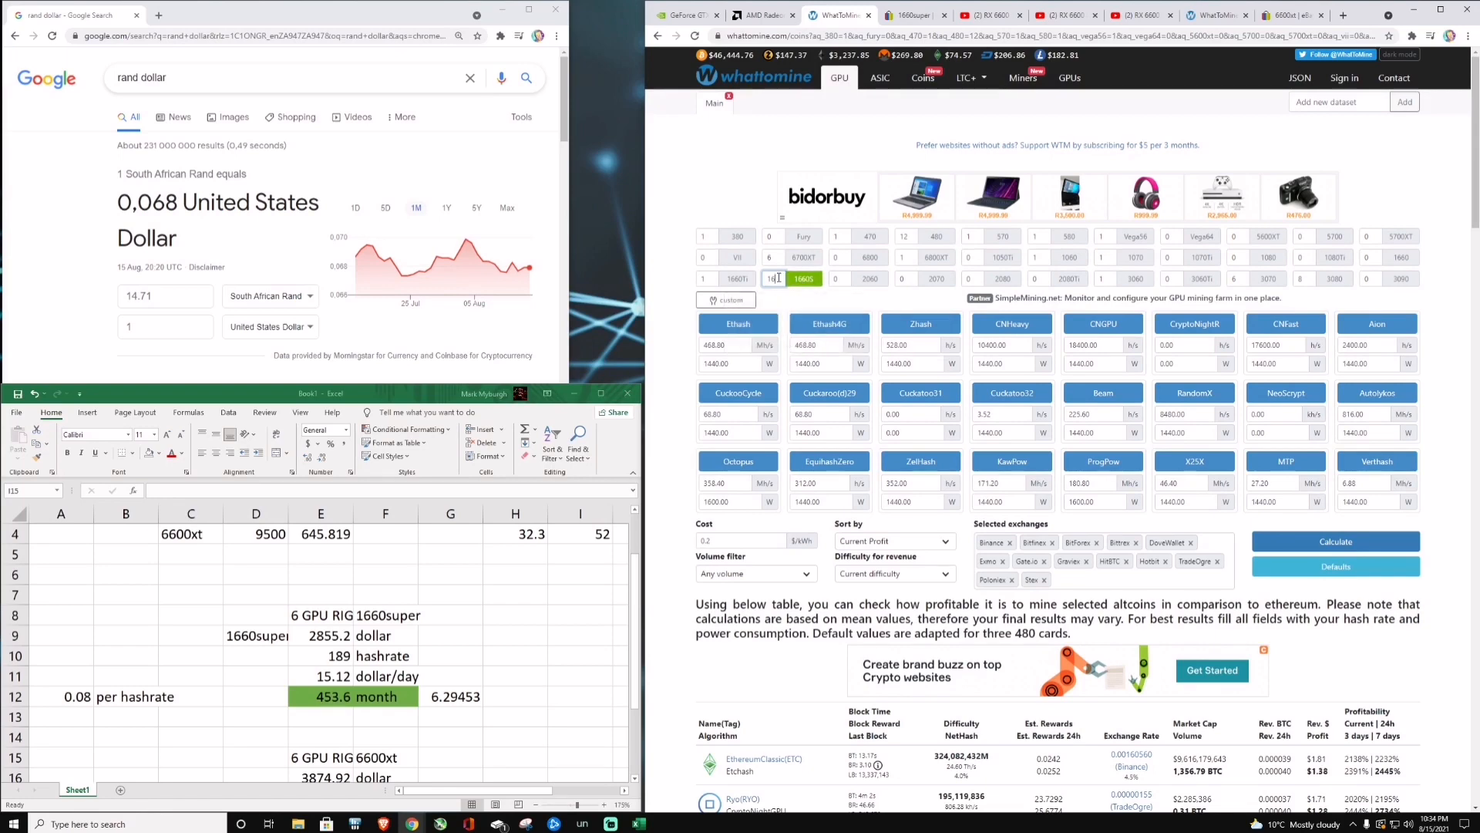
left_click(1335, 541)
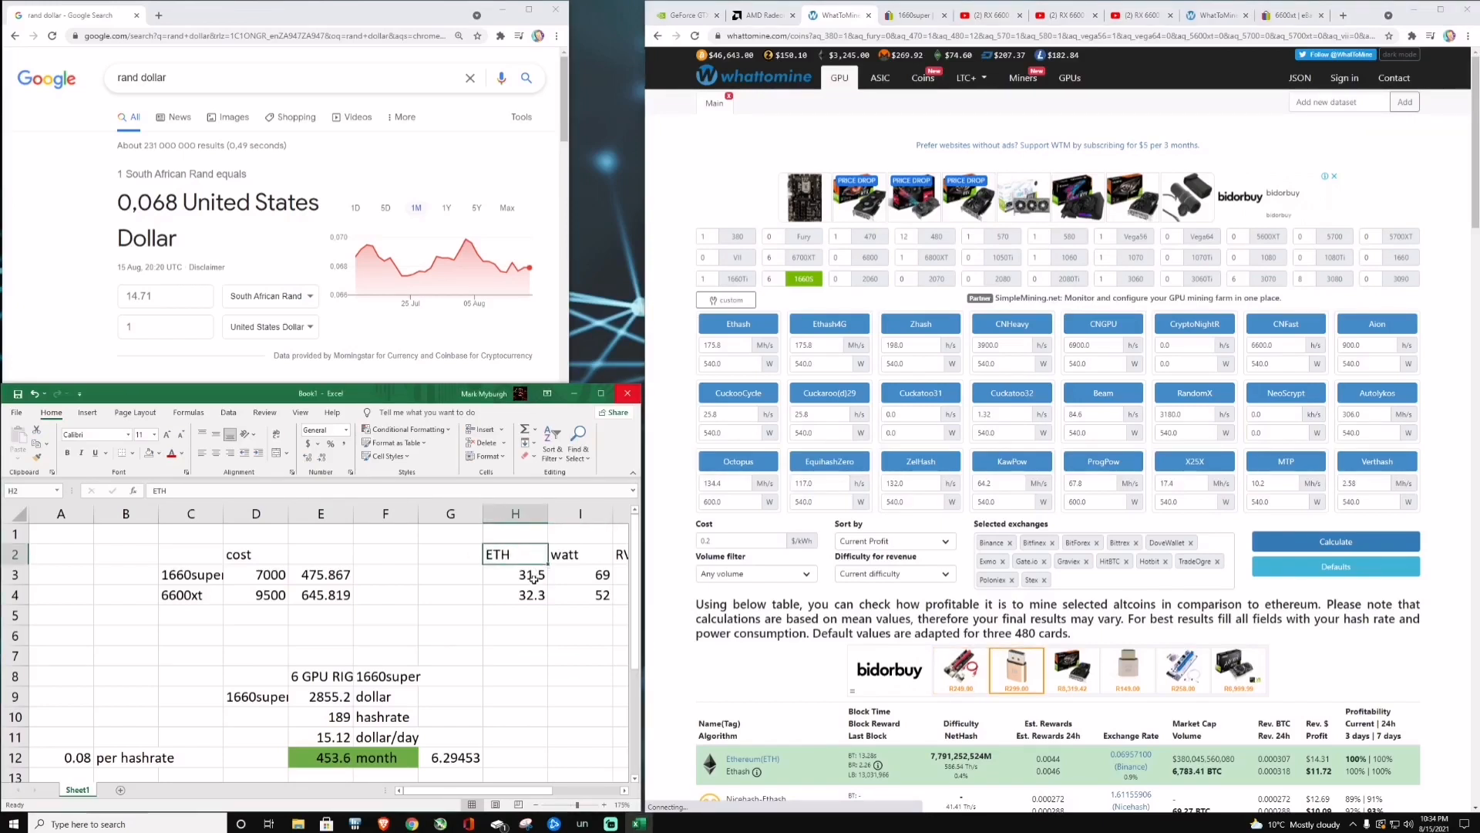
Step: Check both cards' ETH hashrates in H3/H4 and the 1660 Super rig cost formula in E9
left_click(515, 574)
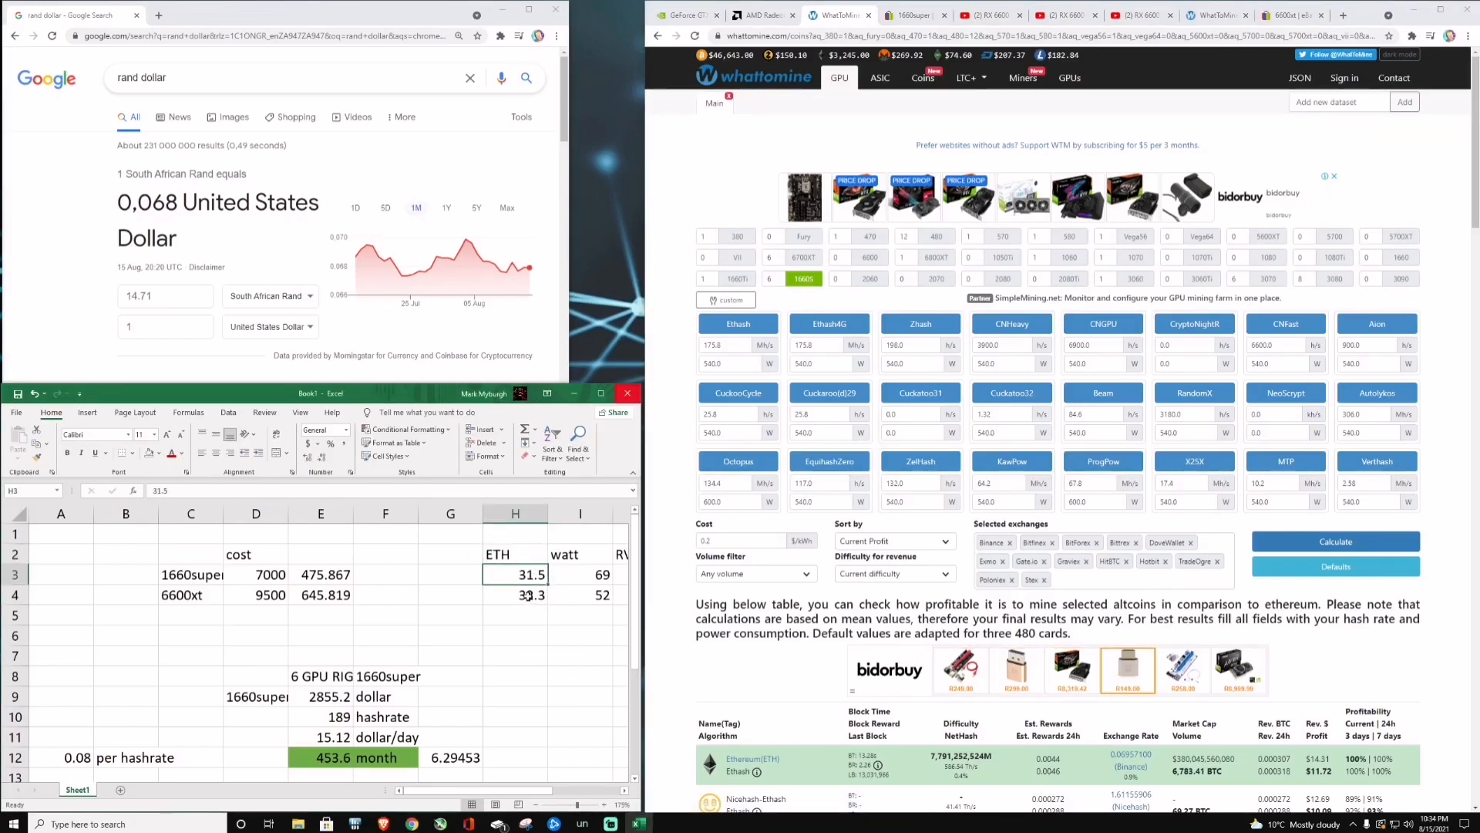
left_click(515, 596)
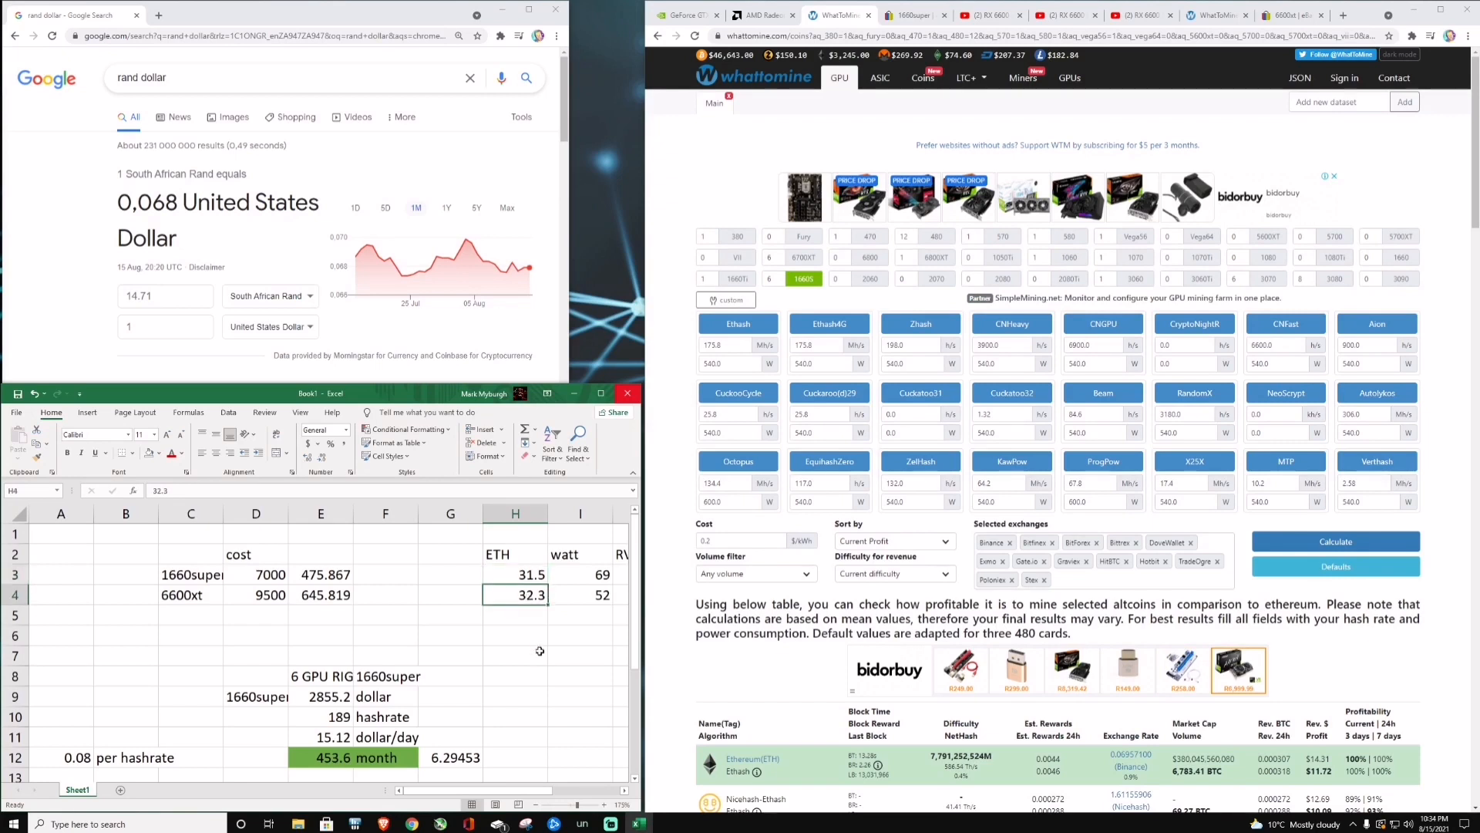
scroll("down", 3)
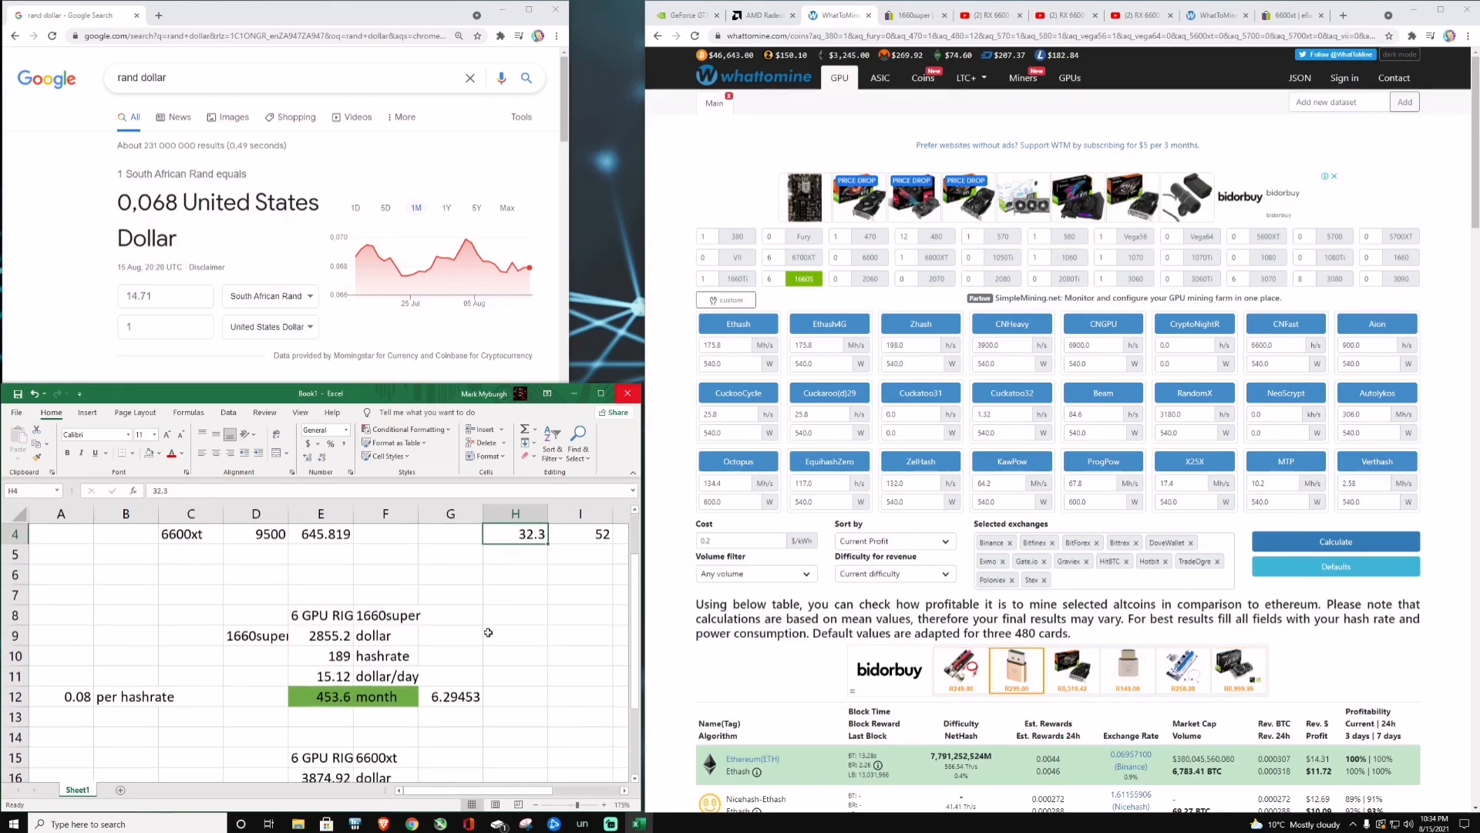
scroll("down", 3)
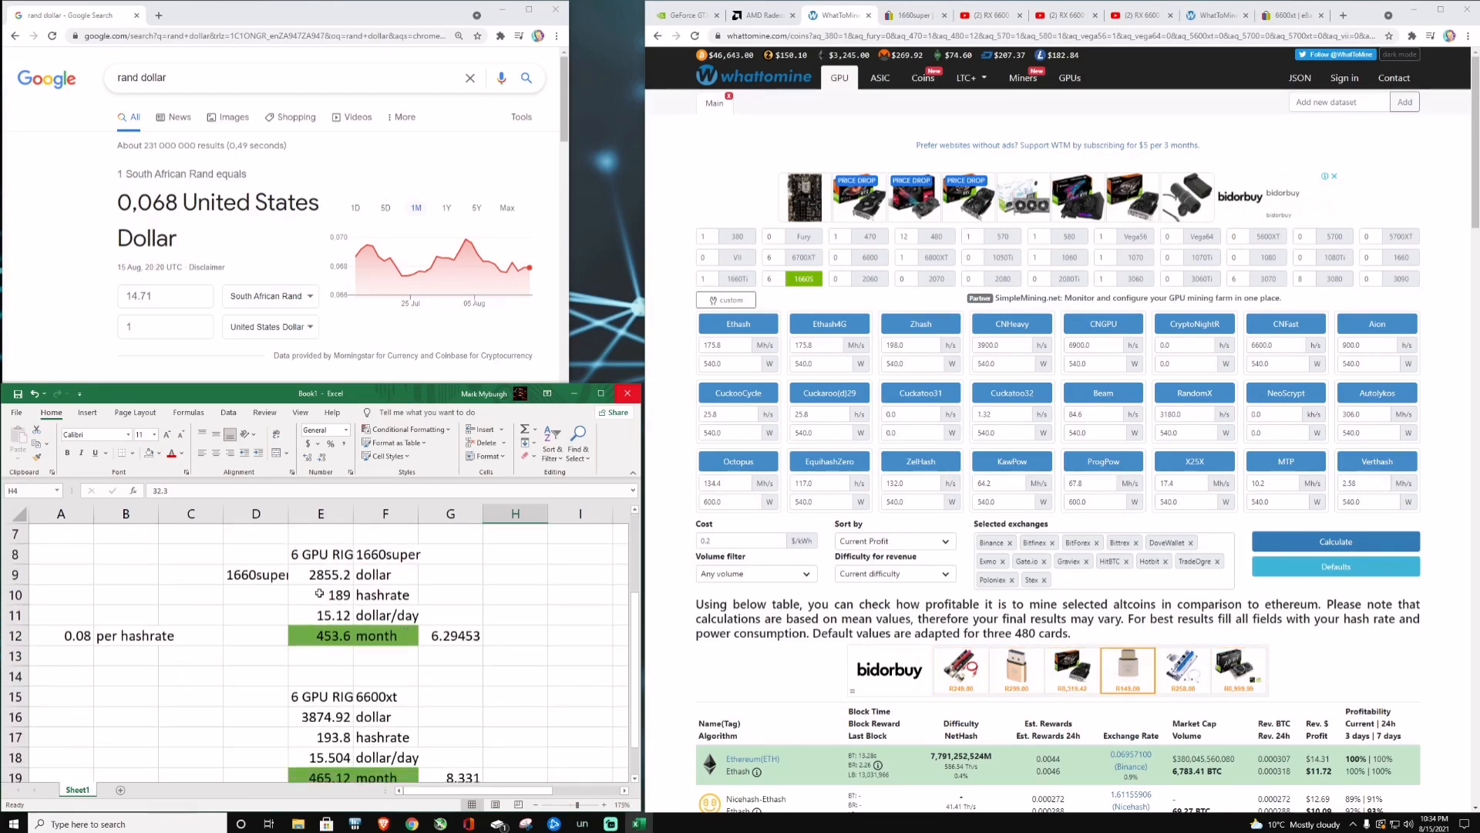
left_click(321, 574)
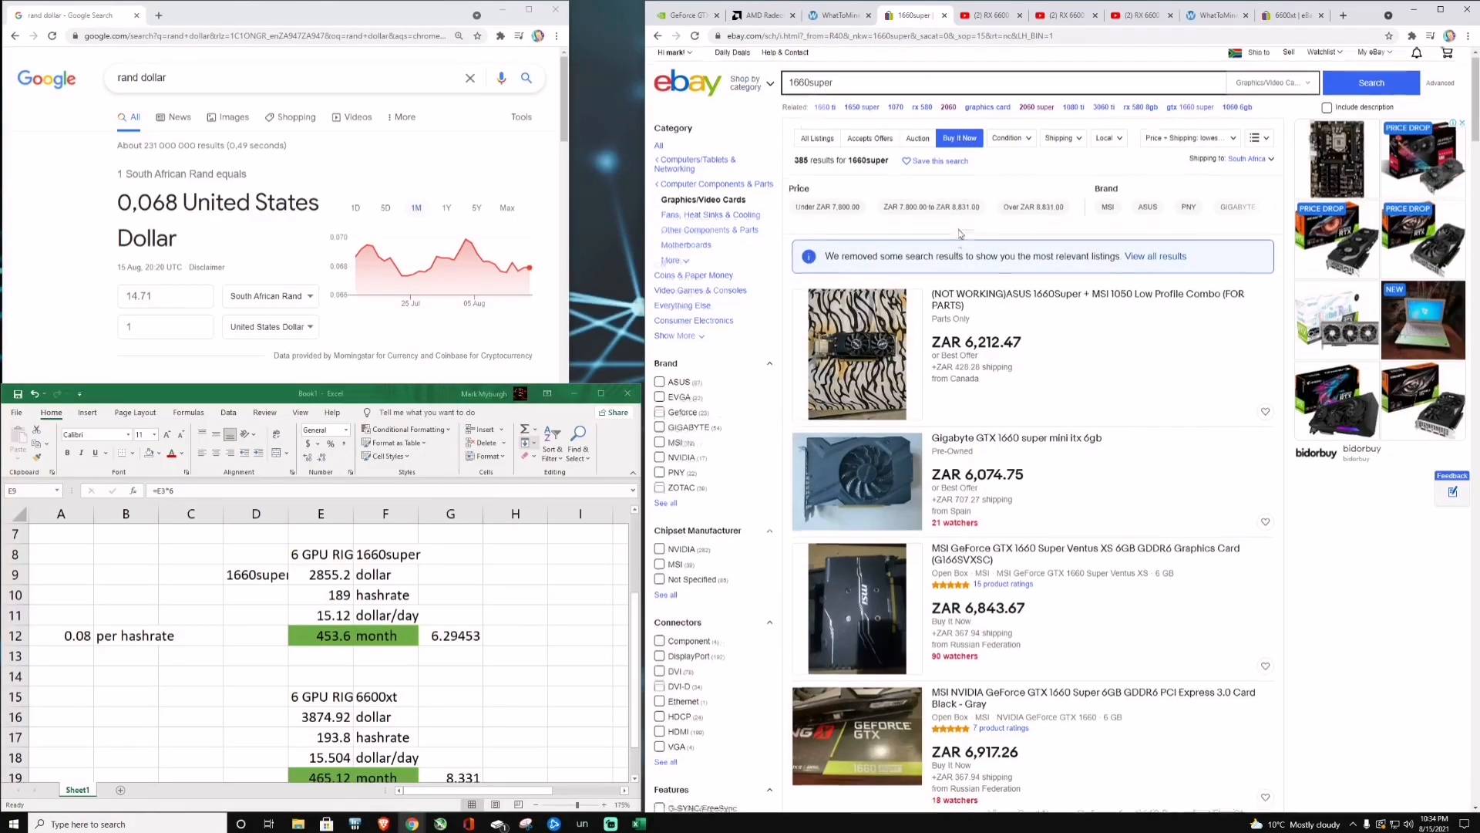
scroll("down", 3)
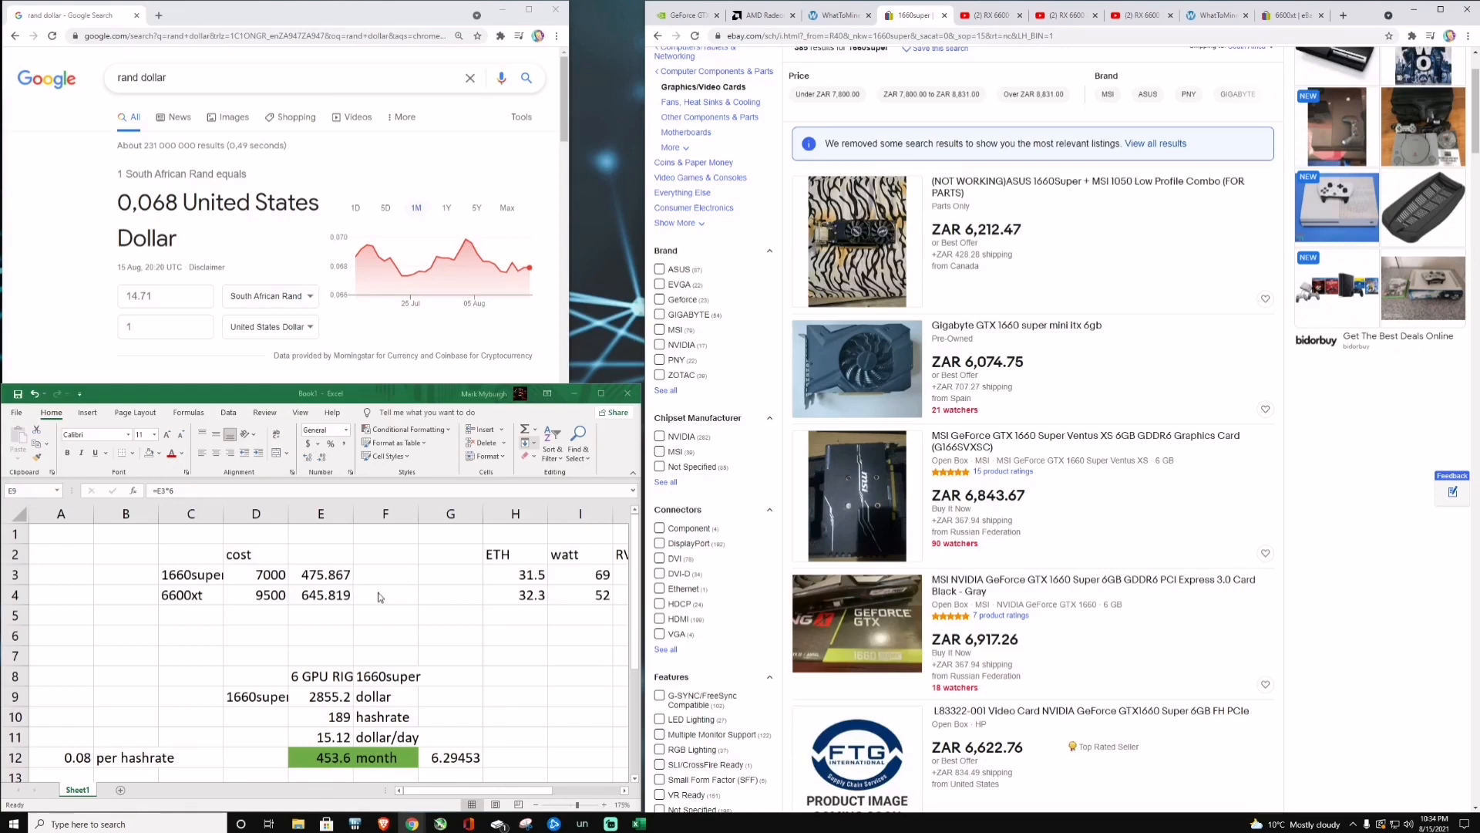
mouse_move(404, 608)
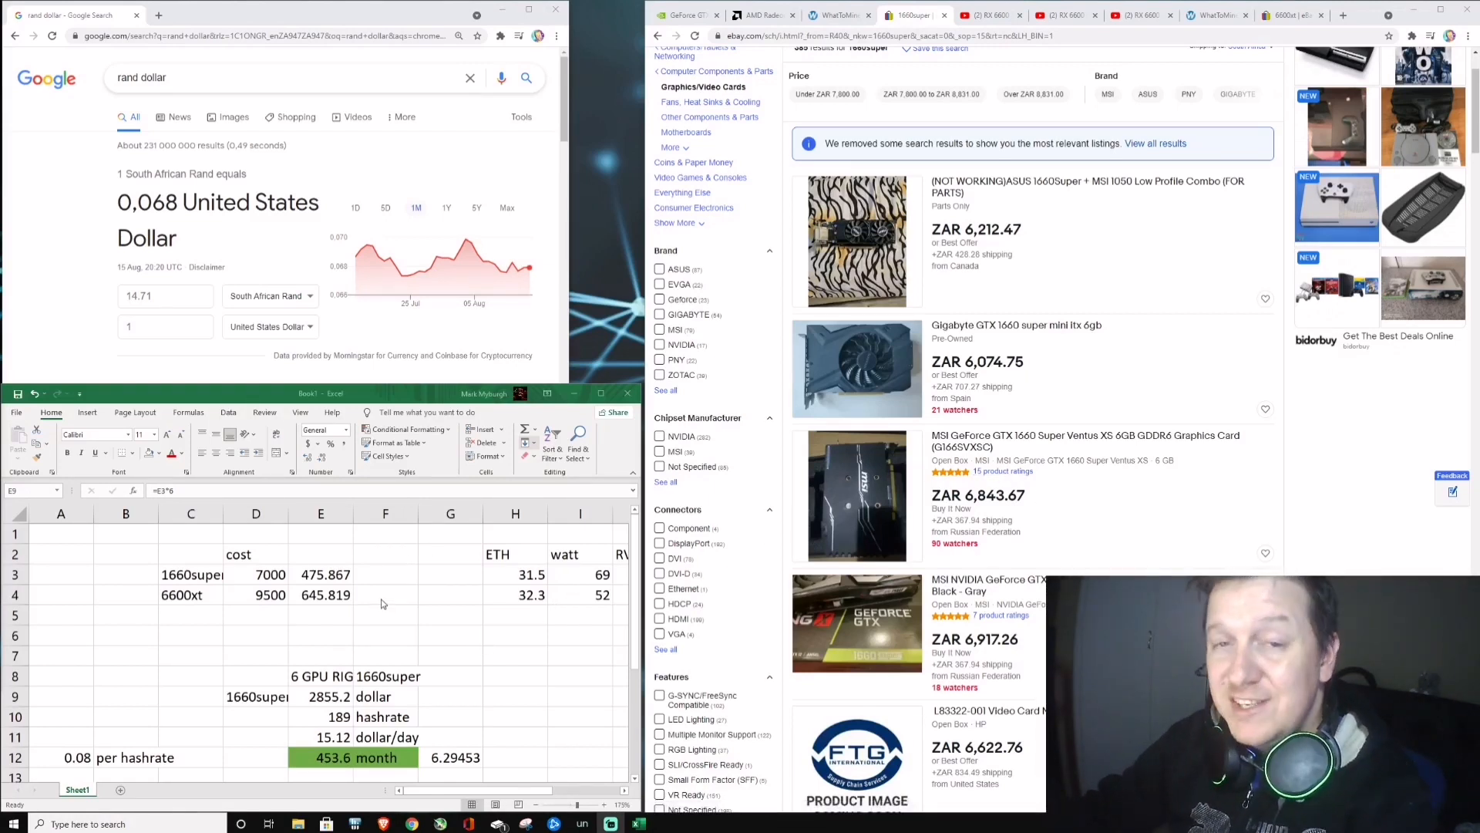
scroll("down", 3)
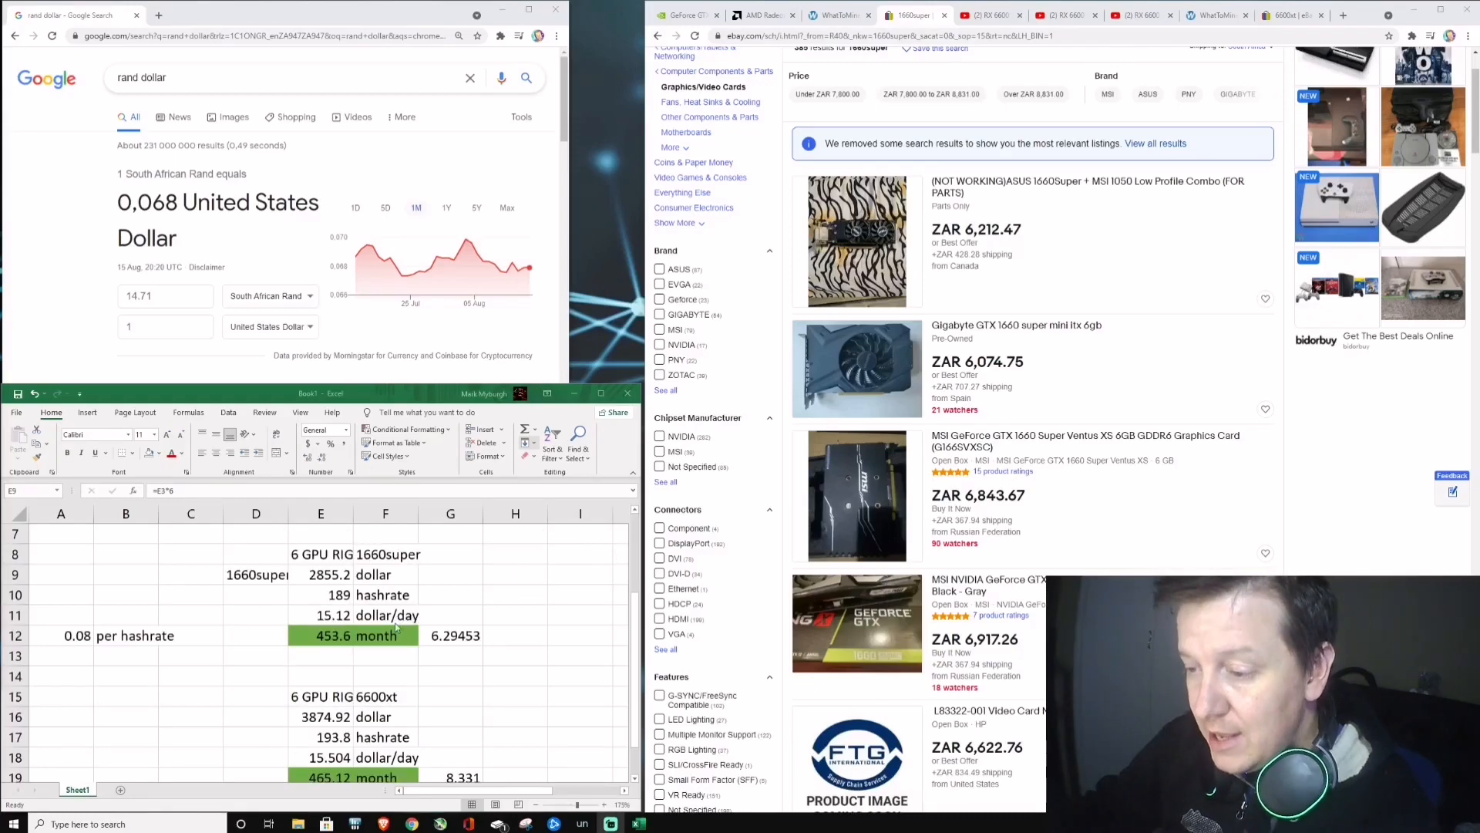
left_click(321, 574)
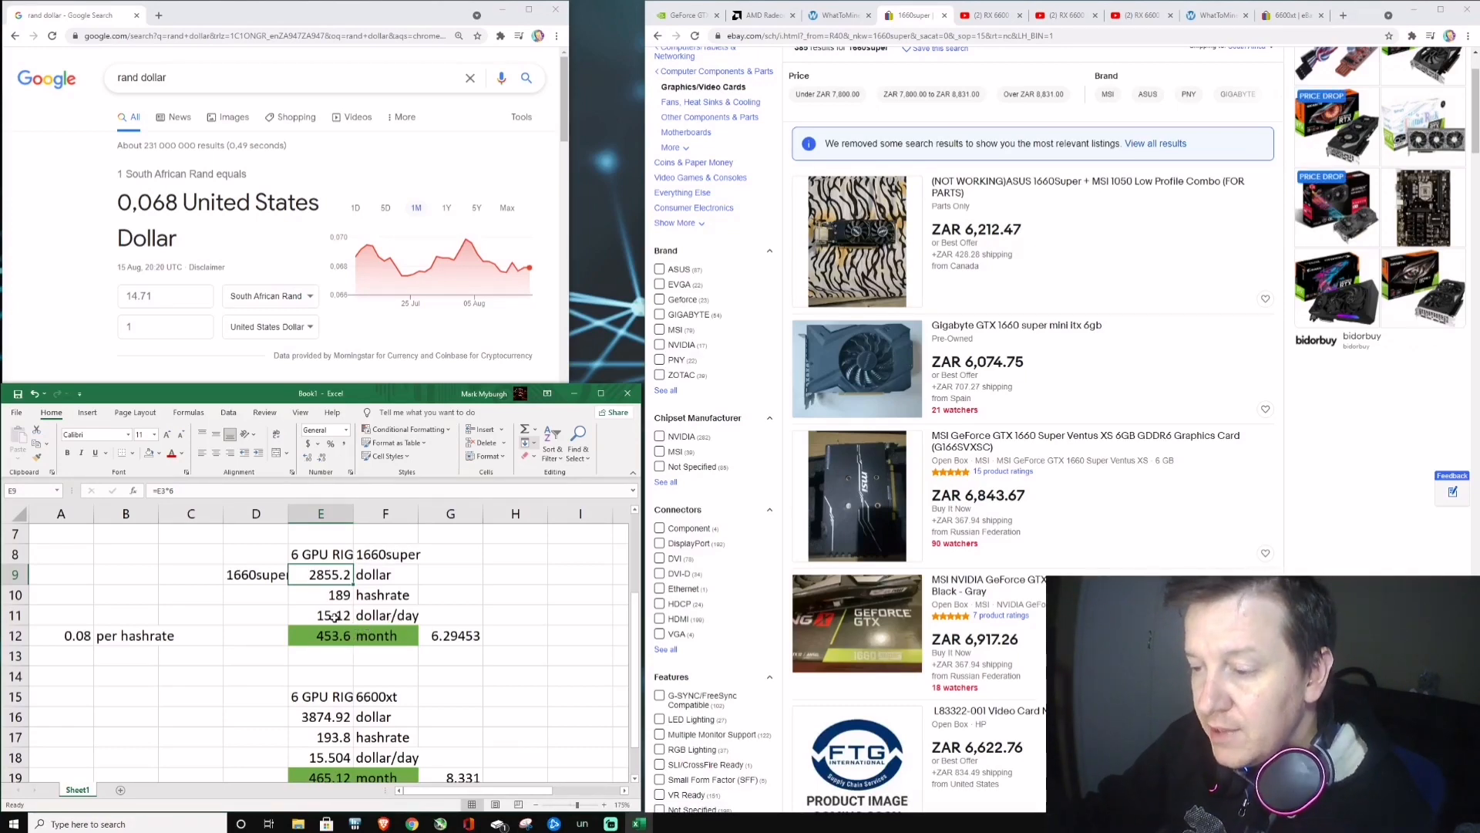
left_click(353, 634)
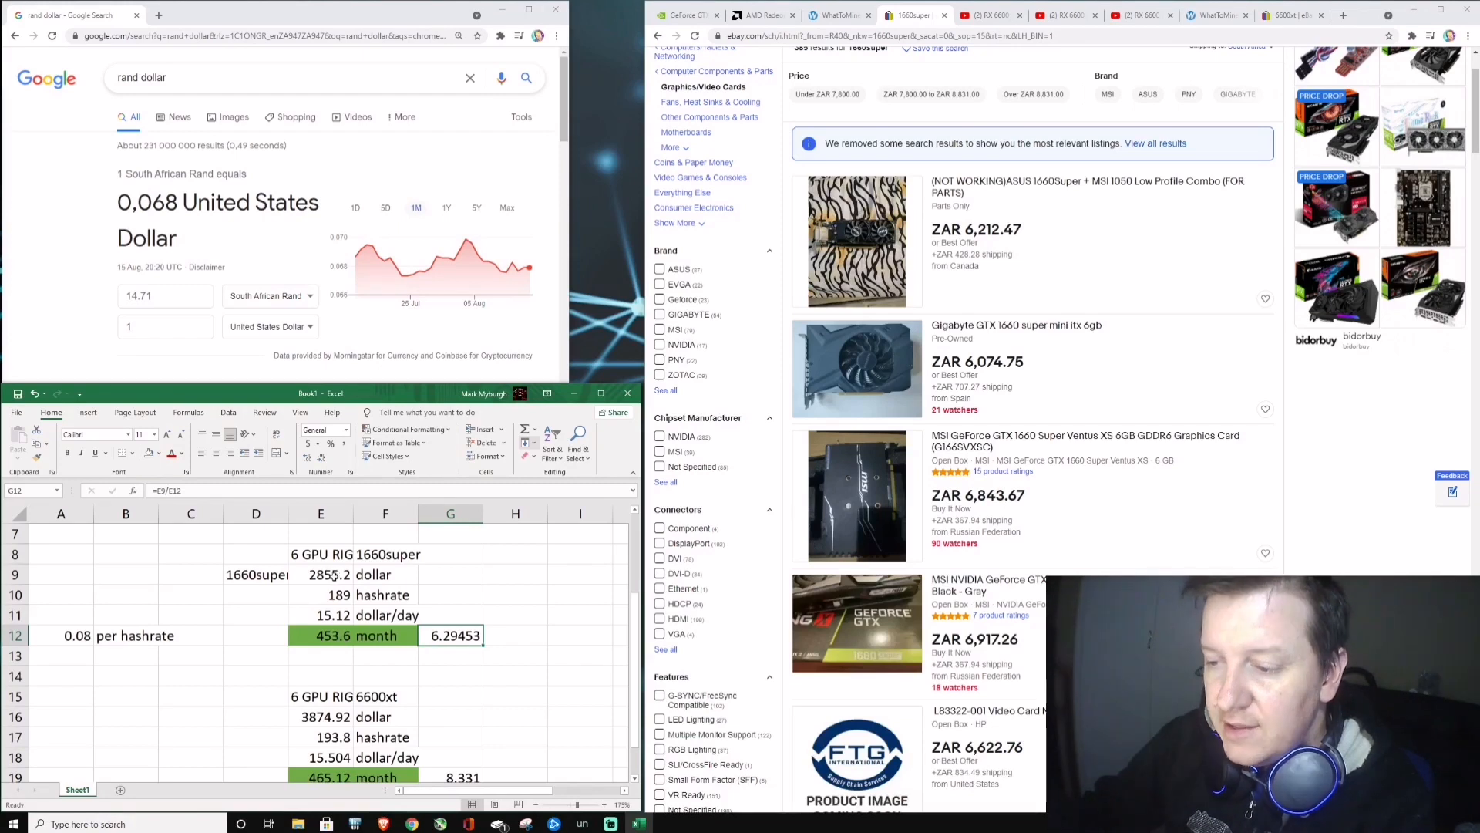
left_click(321, 574)
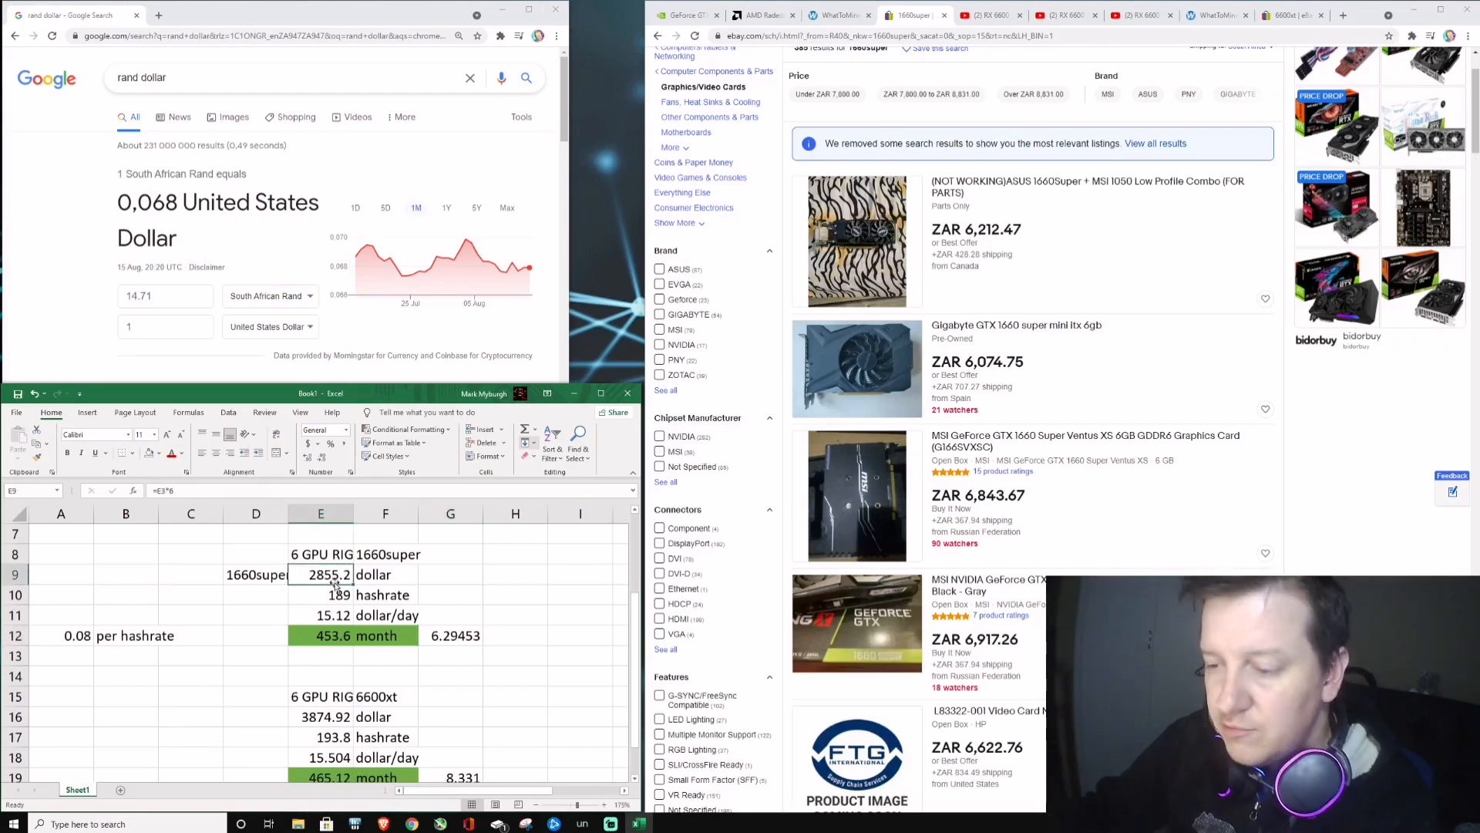
left_click(321, 636)
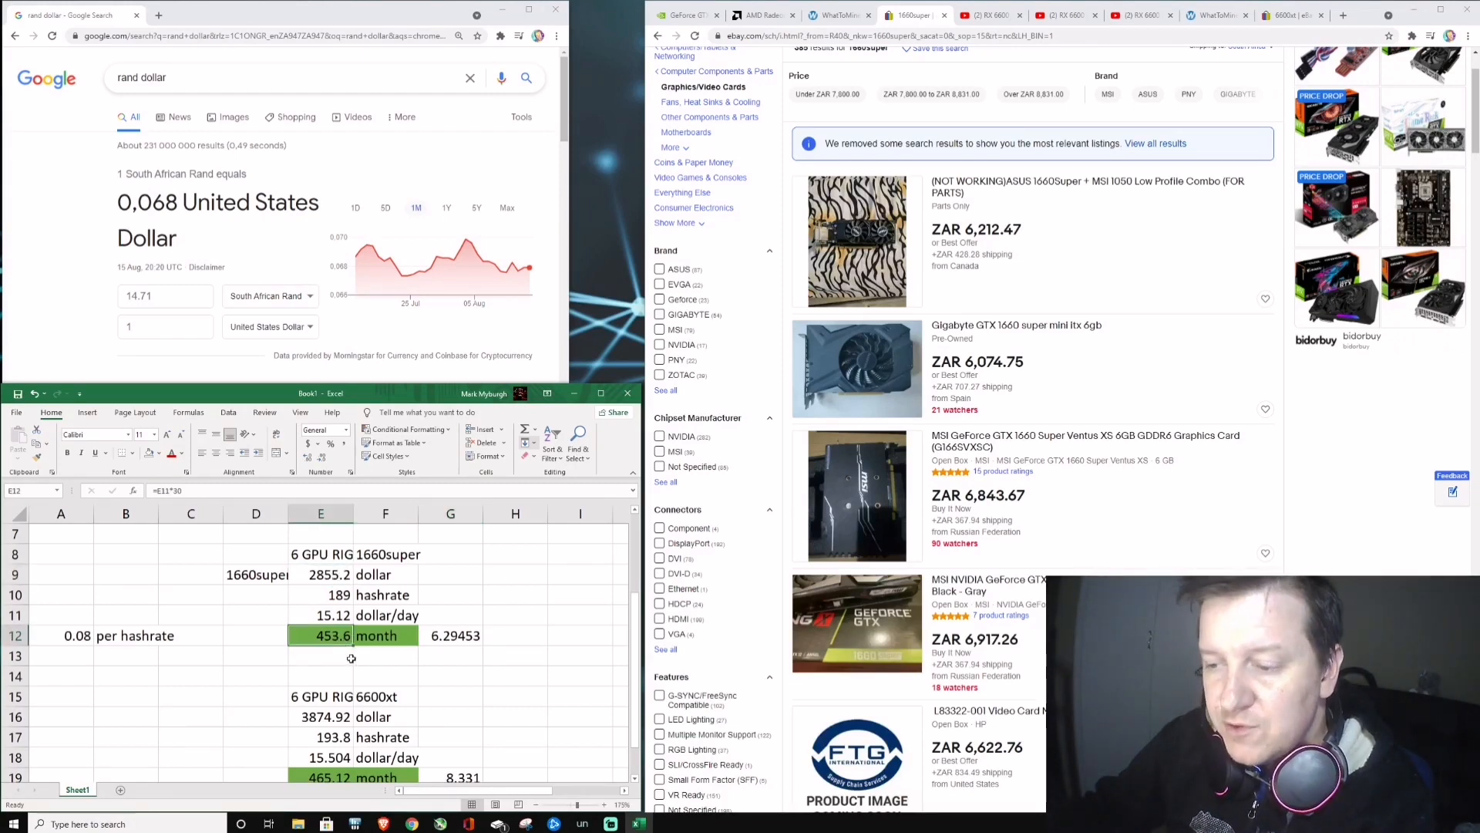
left_click(450, 635)
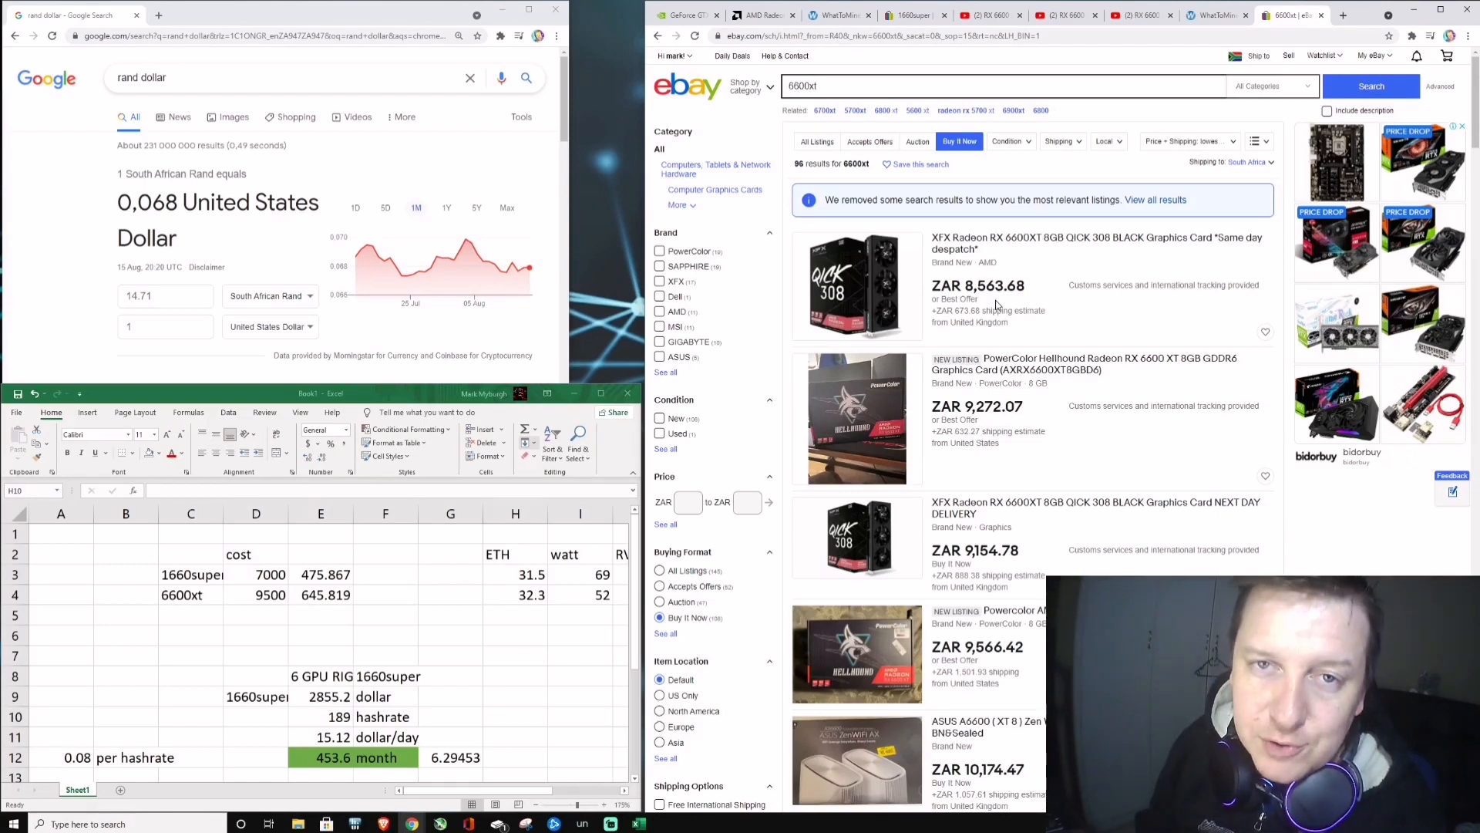
mouse_move(363, 611)
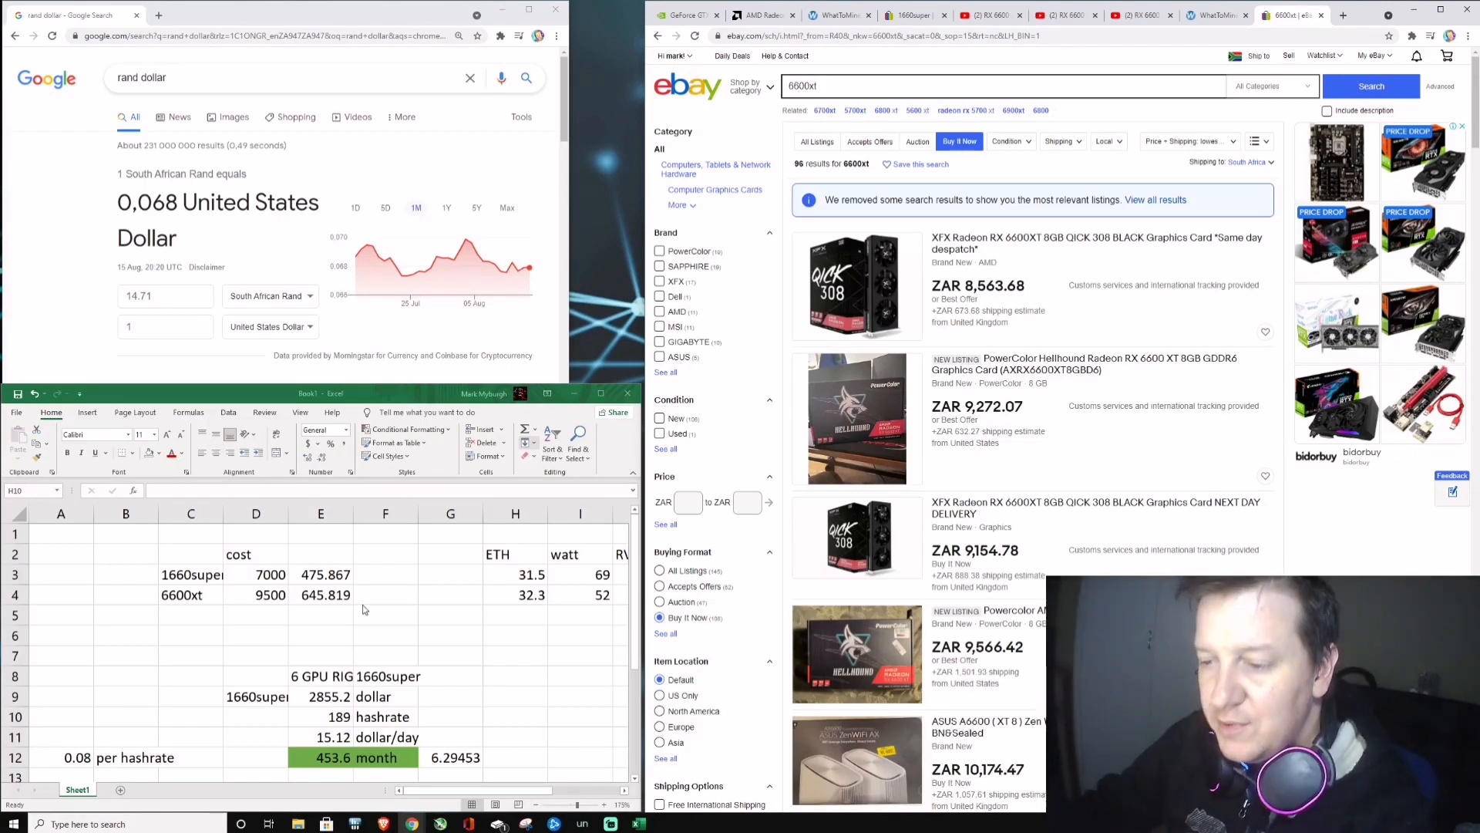
Step: Enter the 6600 XT rig cost as 9200 and move to the RX 6600 XT Hashrates video
type("92")
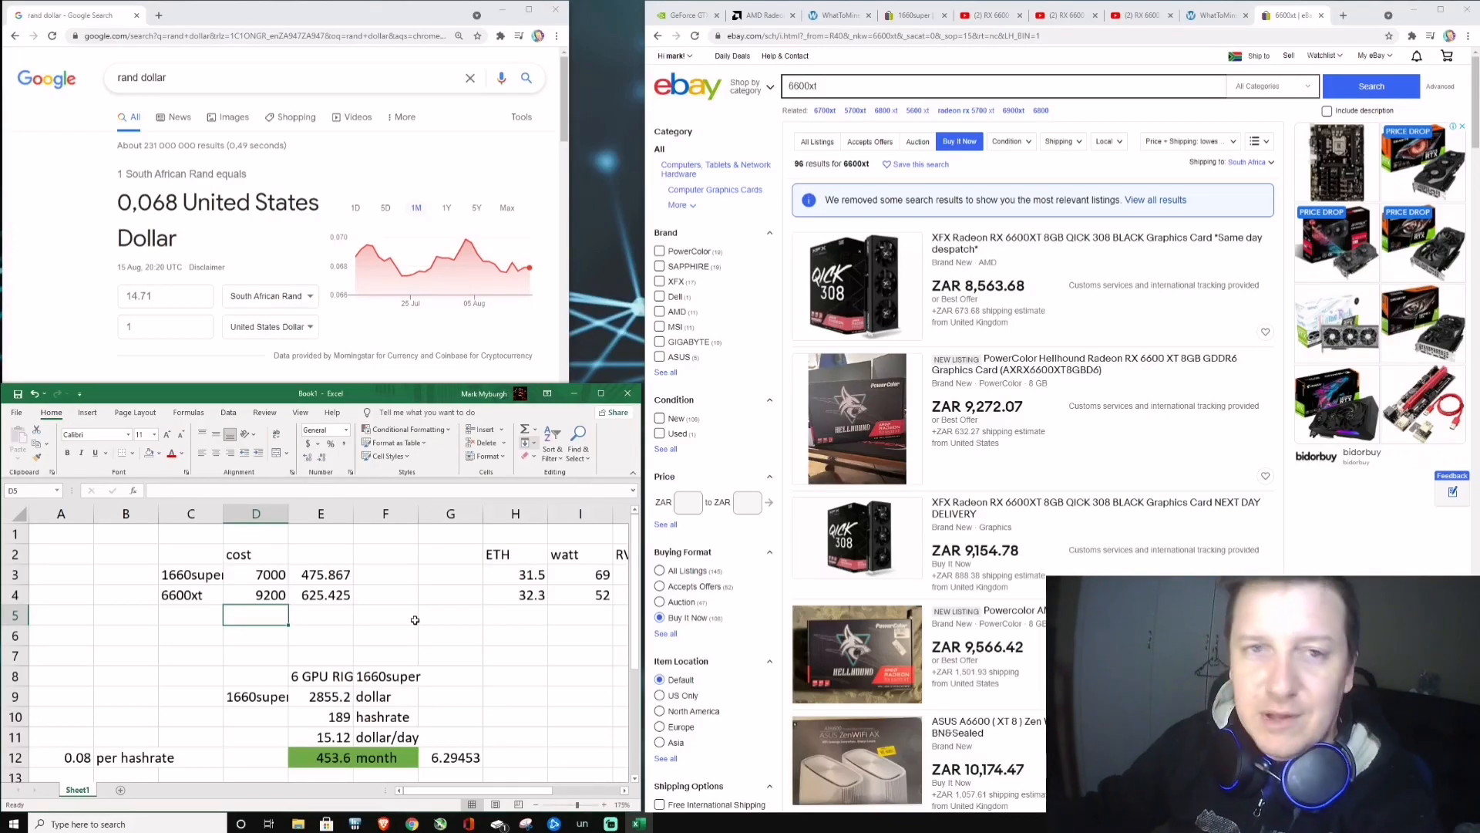
scroll("down", 3)
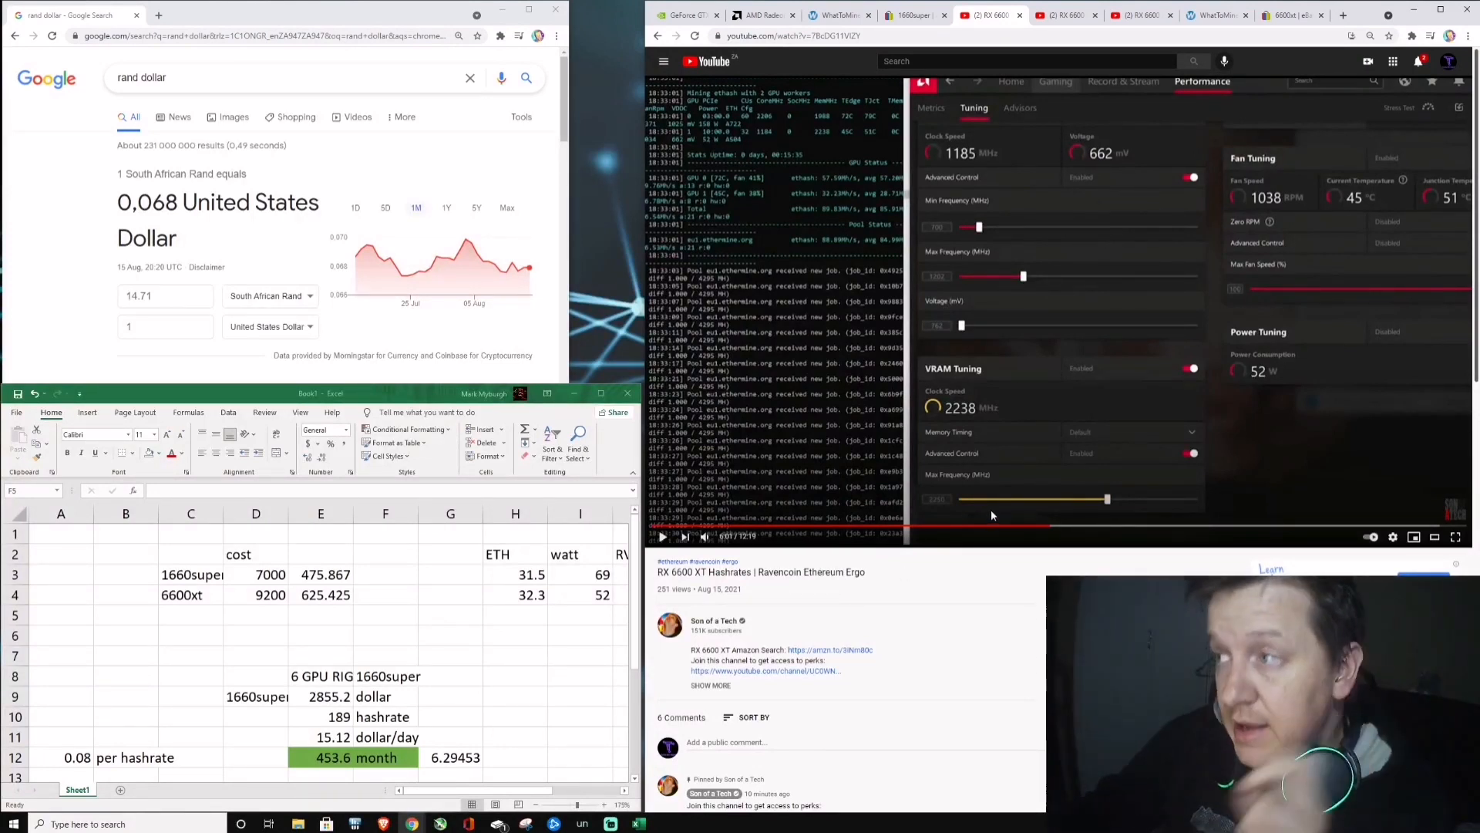
mouse_move(950, 357)
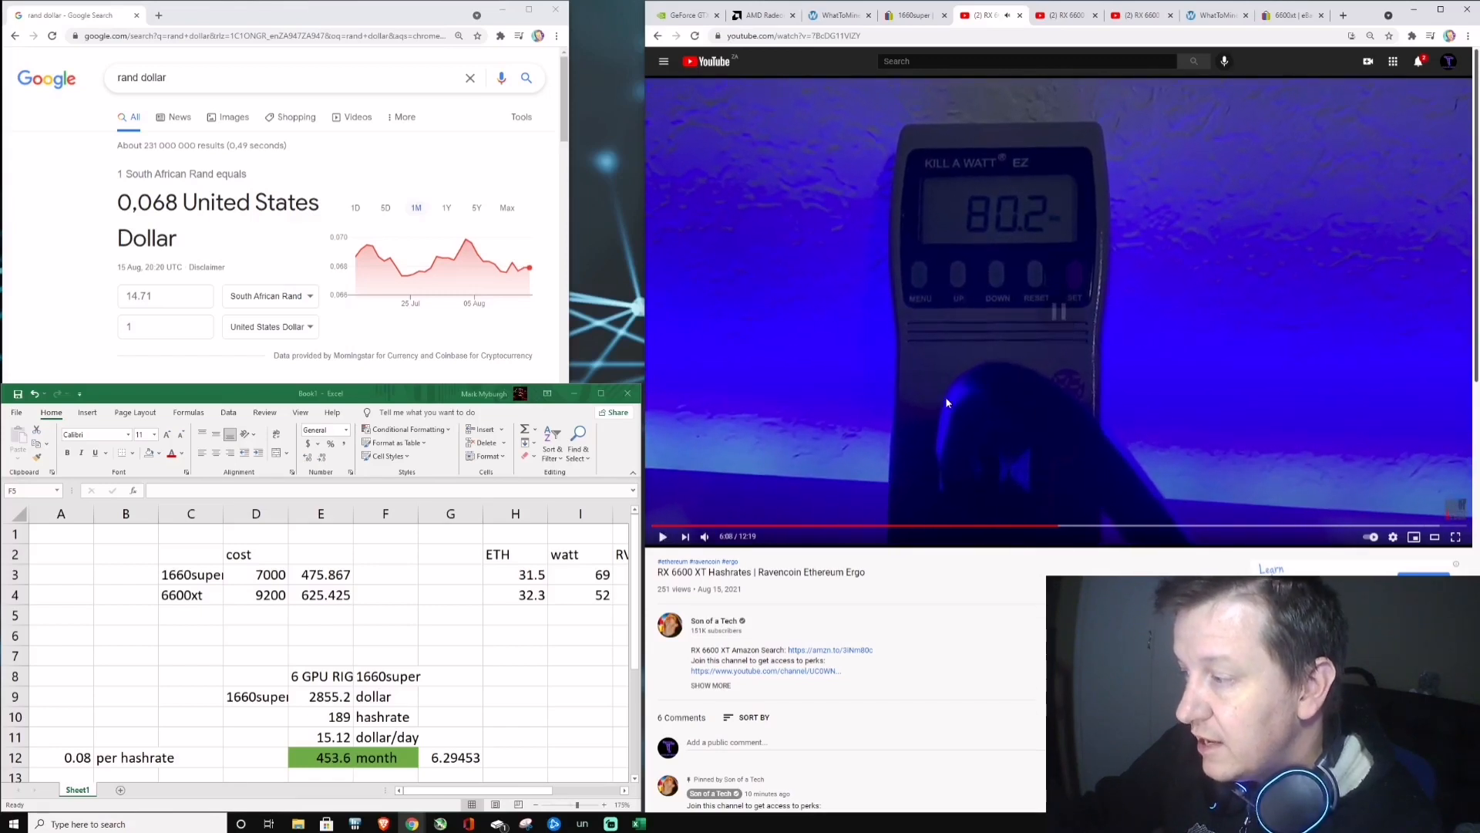
left_click(532, 595)
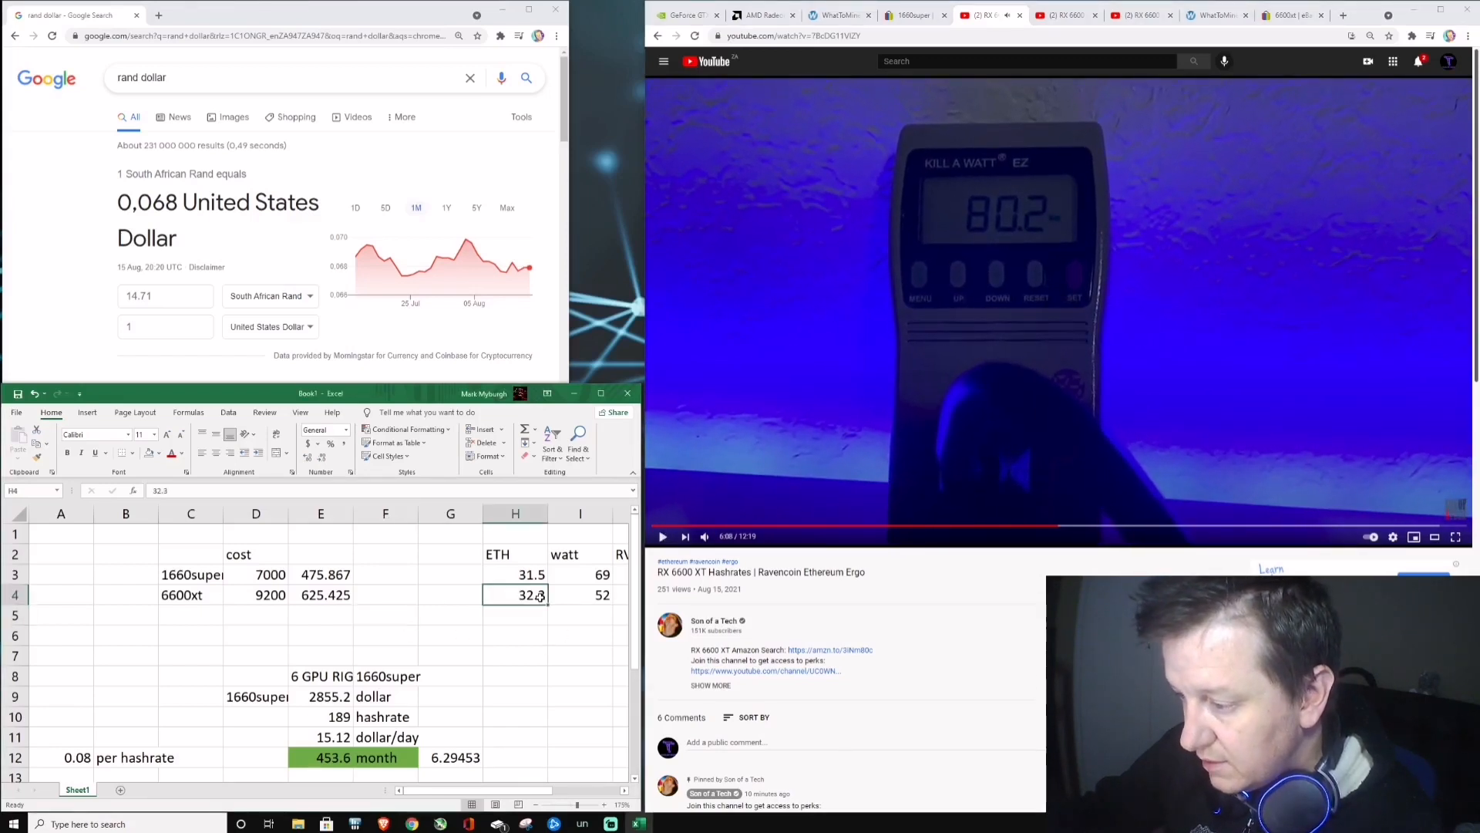
left_click(580, 595)
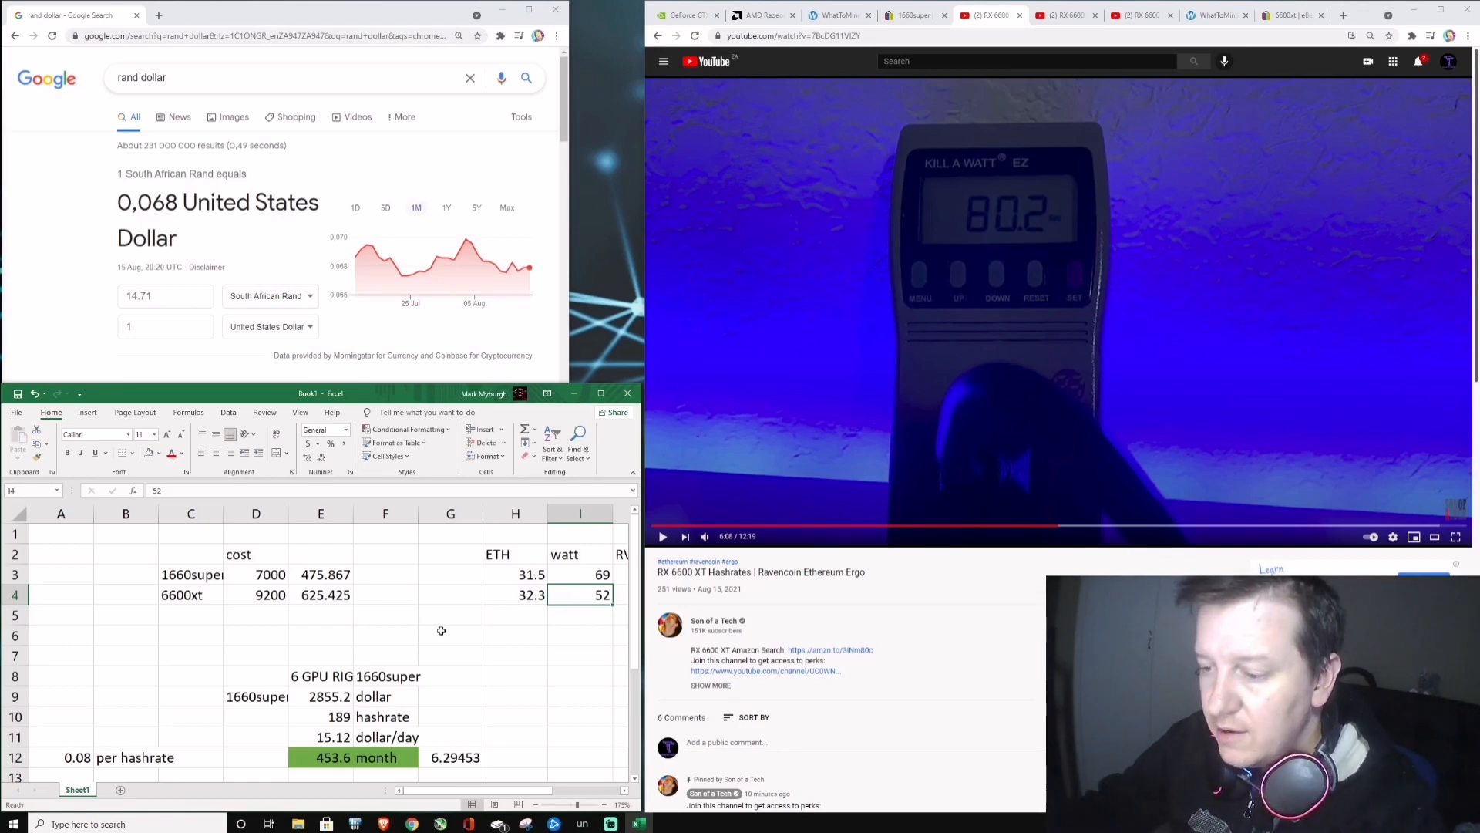
scroll("down", 3)
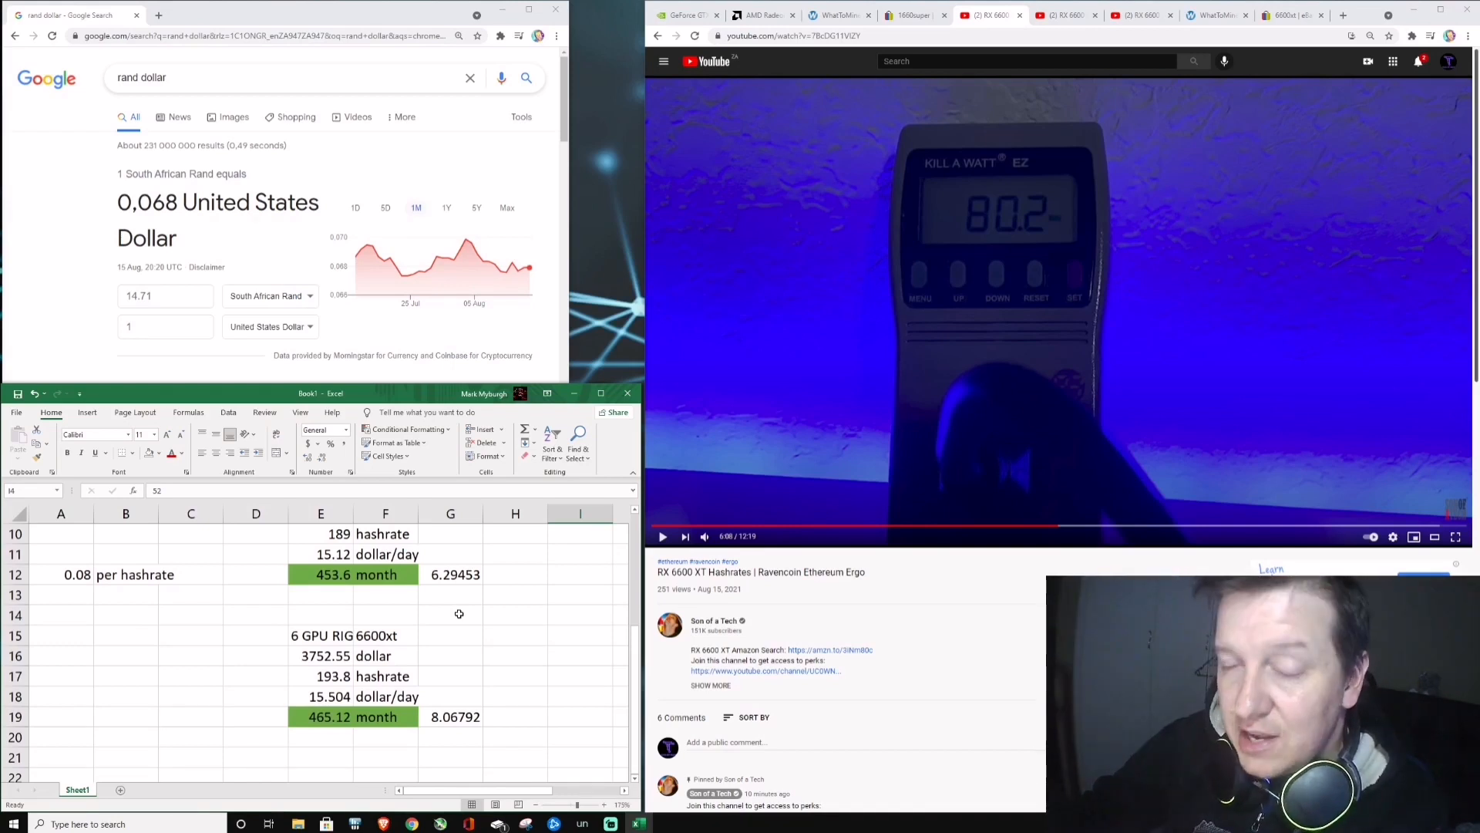
left_click(515, 646)
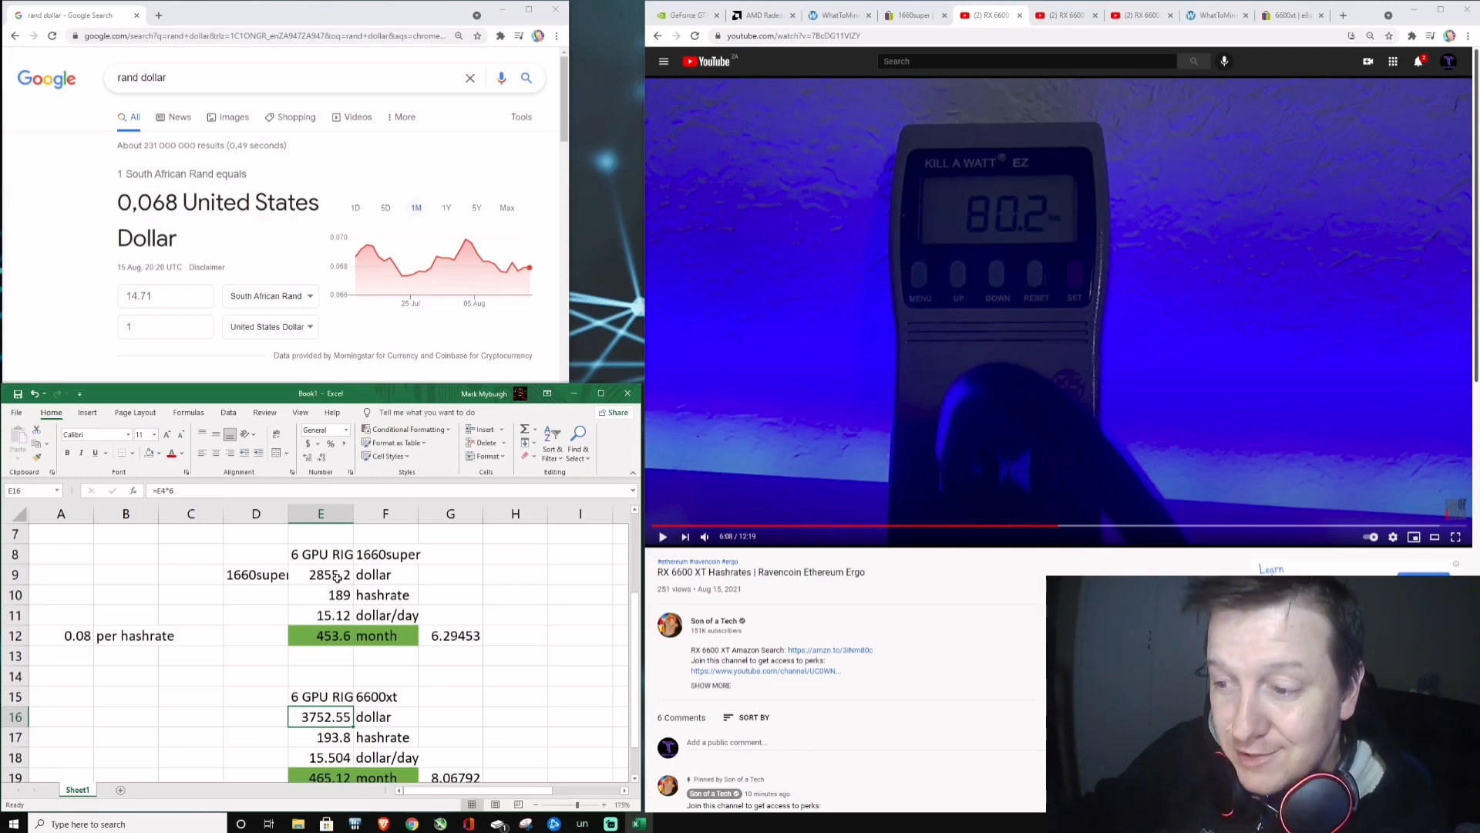
left_click(321, 573)
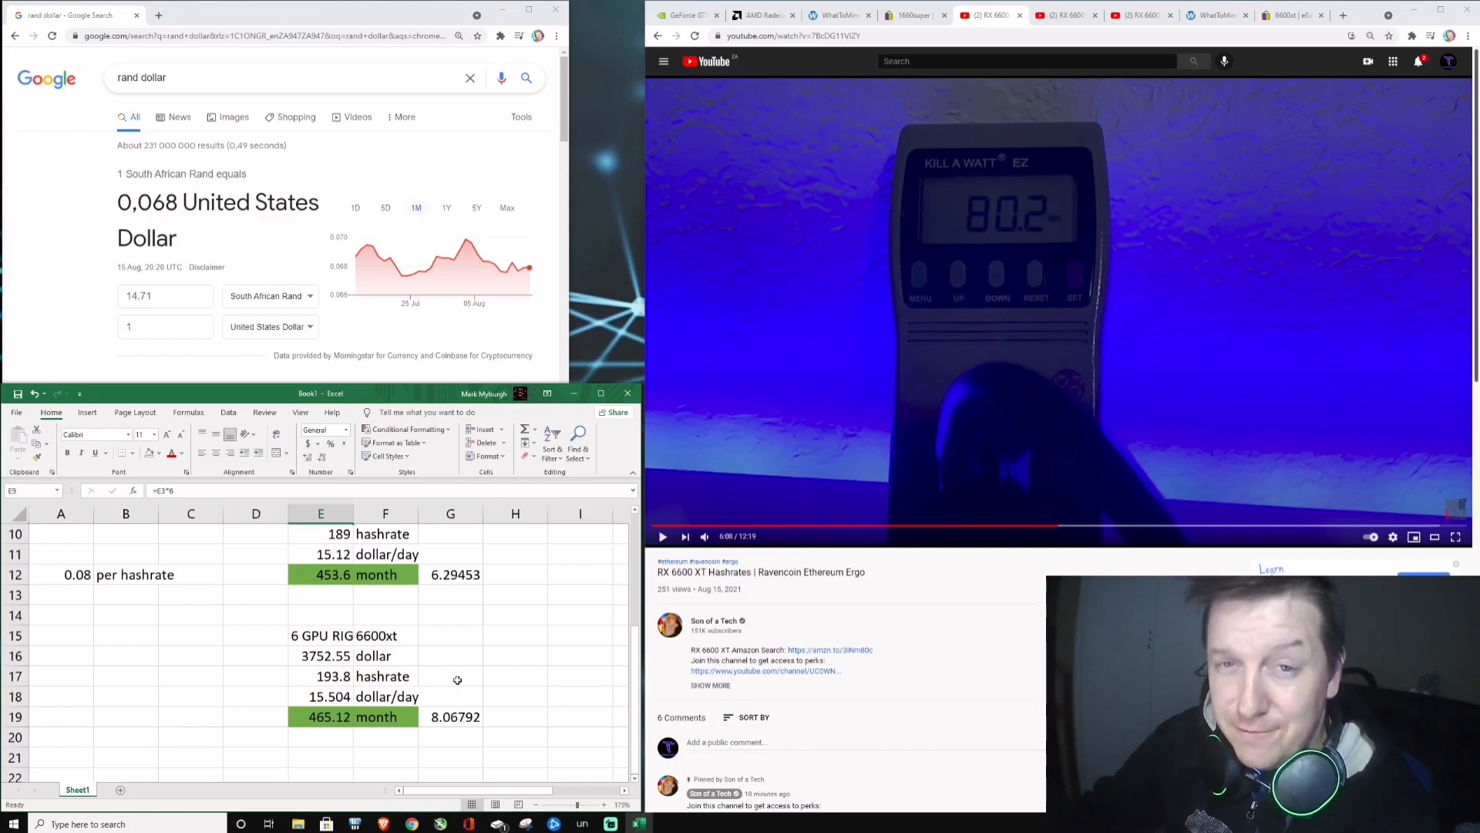
scroll("down", 3)
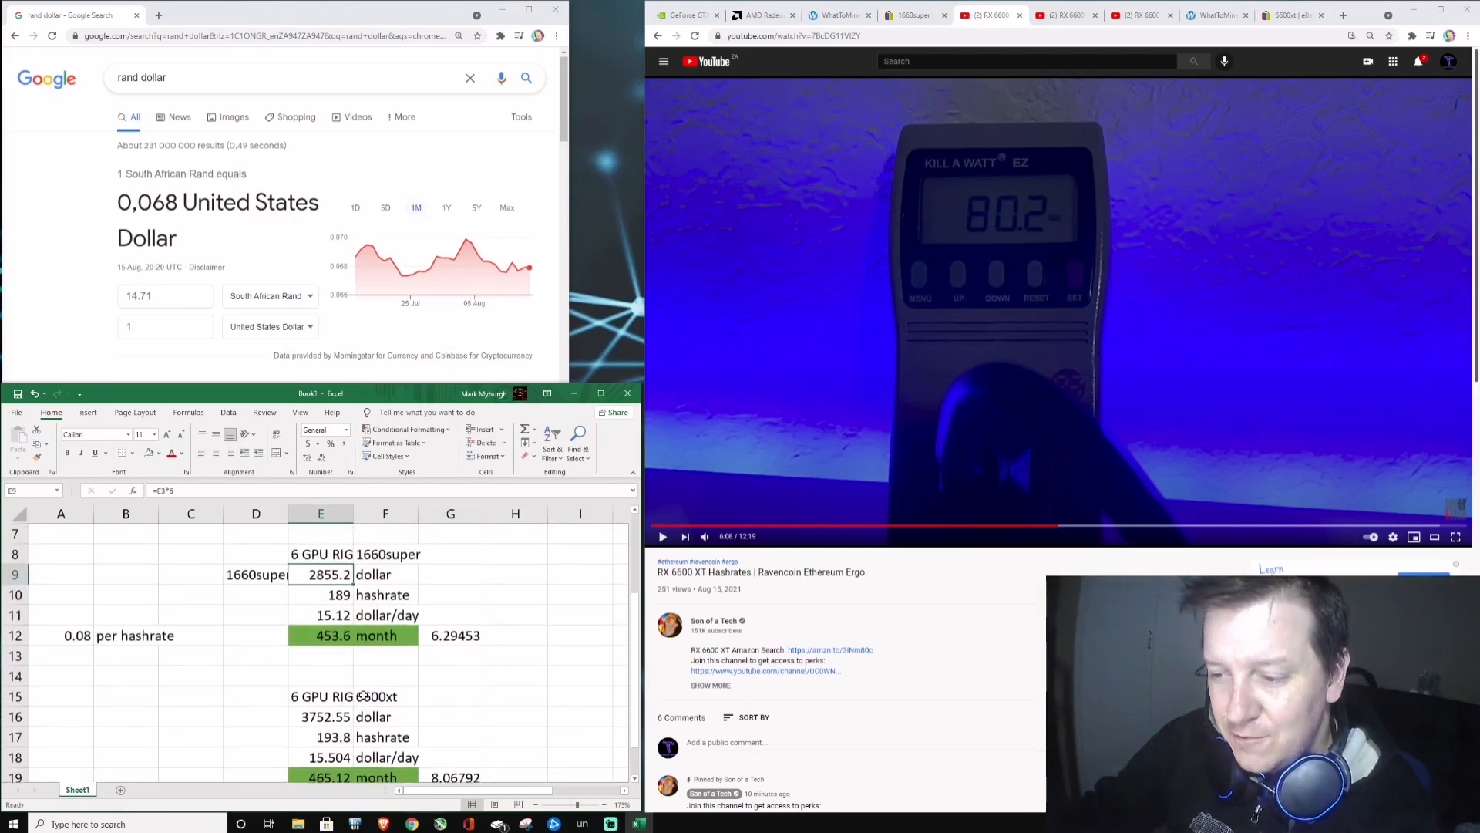
scroll("down", 3)
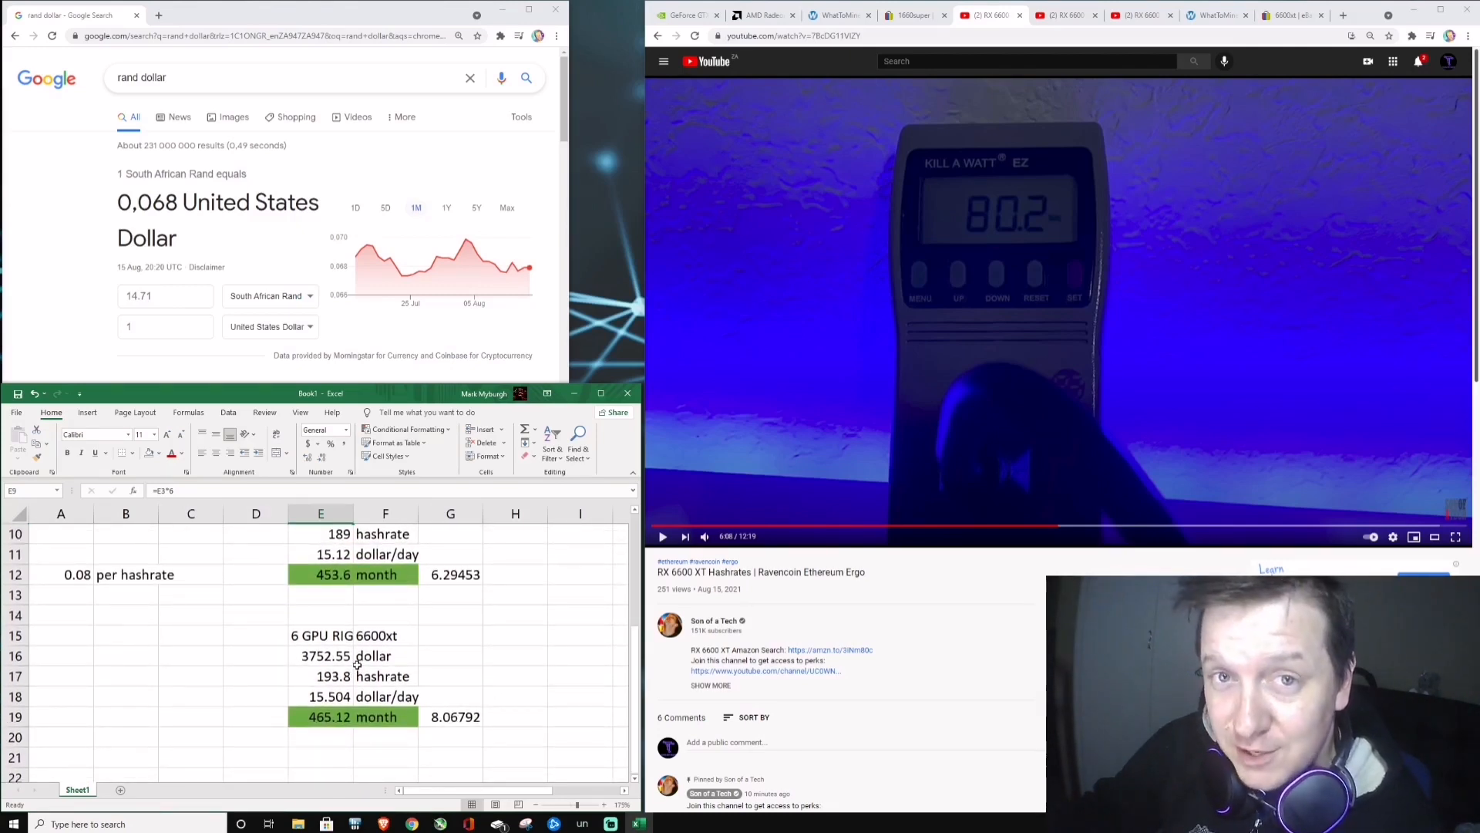
left_click(454, 717)
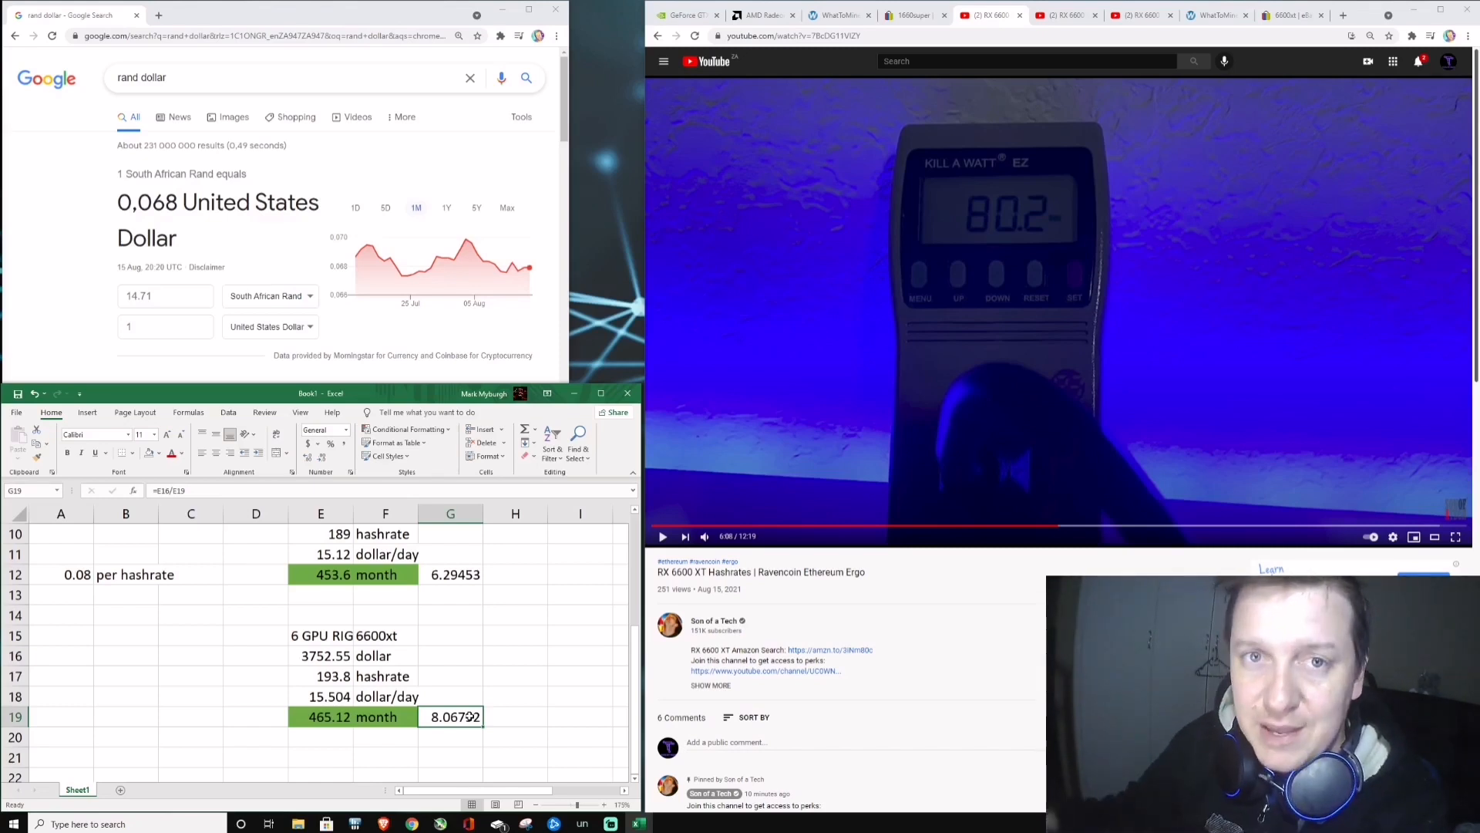
left_click(515, 676)
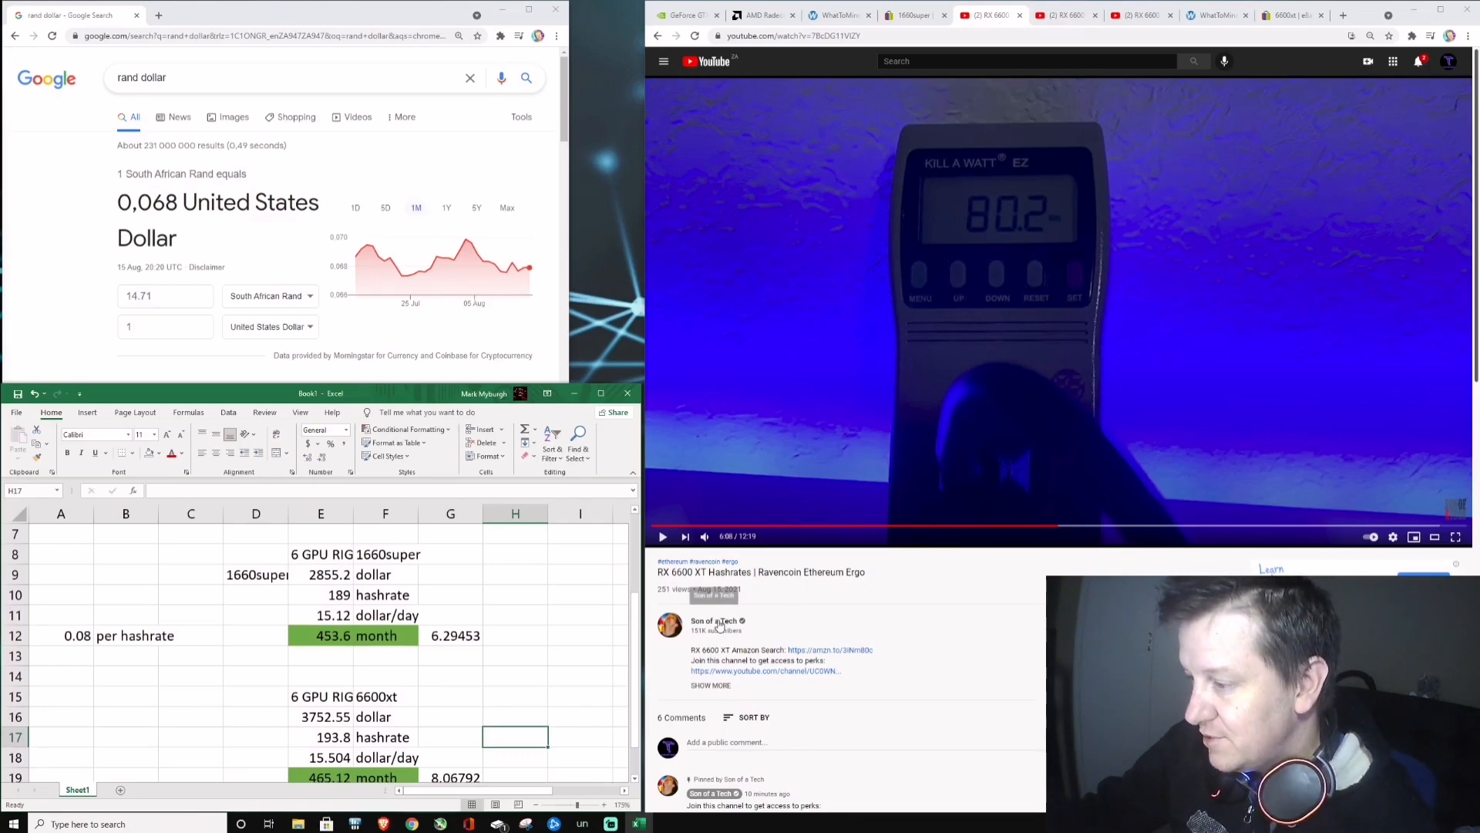
left_click(715, 619)
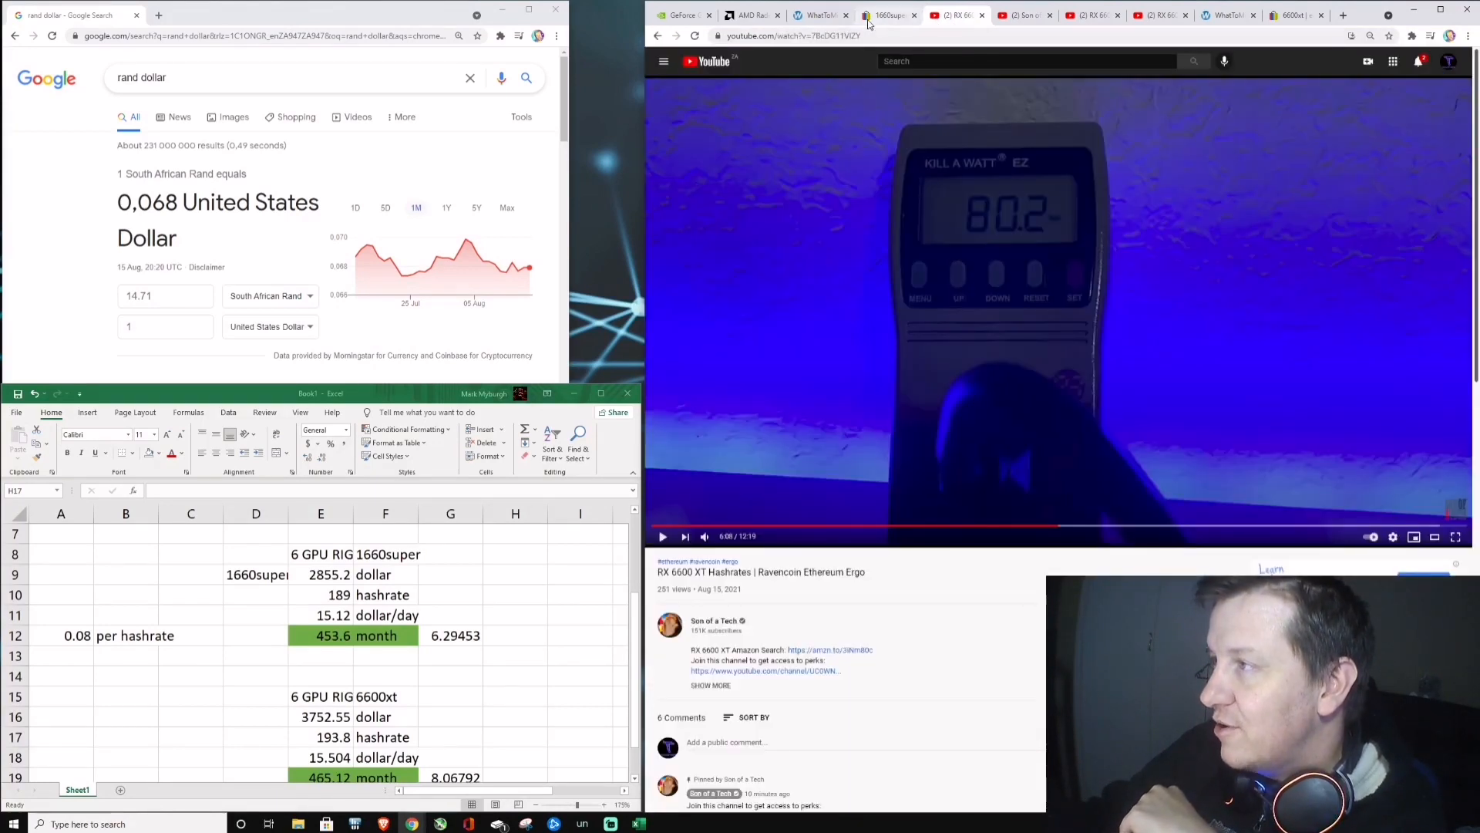
Step: Review the eBay 1660super listings, then bring up NVIDIA's GeForce GTX 1660 SUPER page
left_click(888, 16)
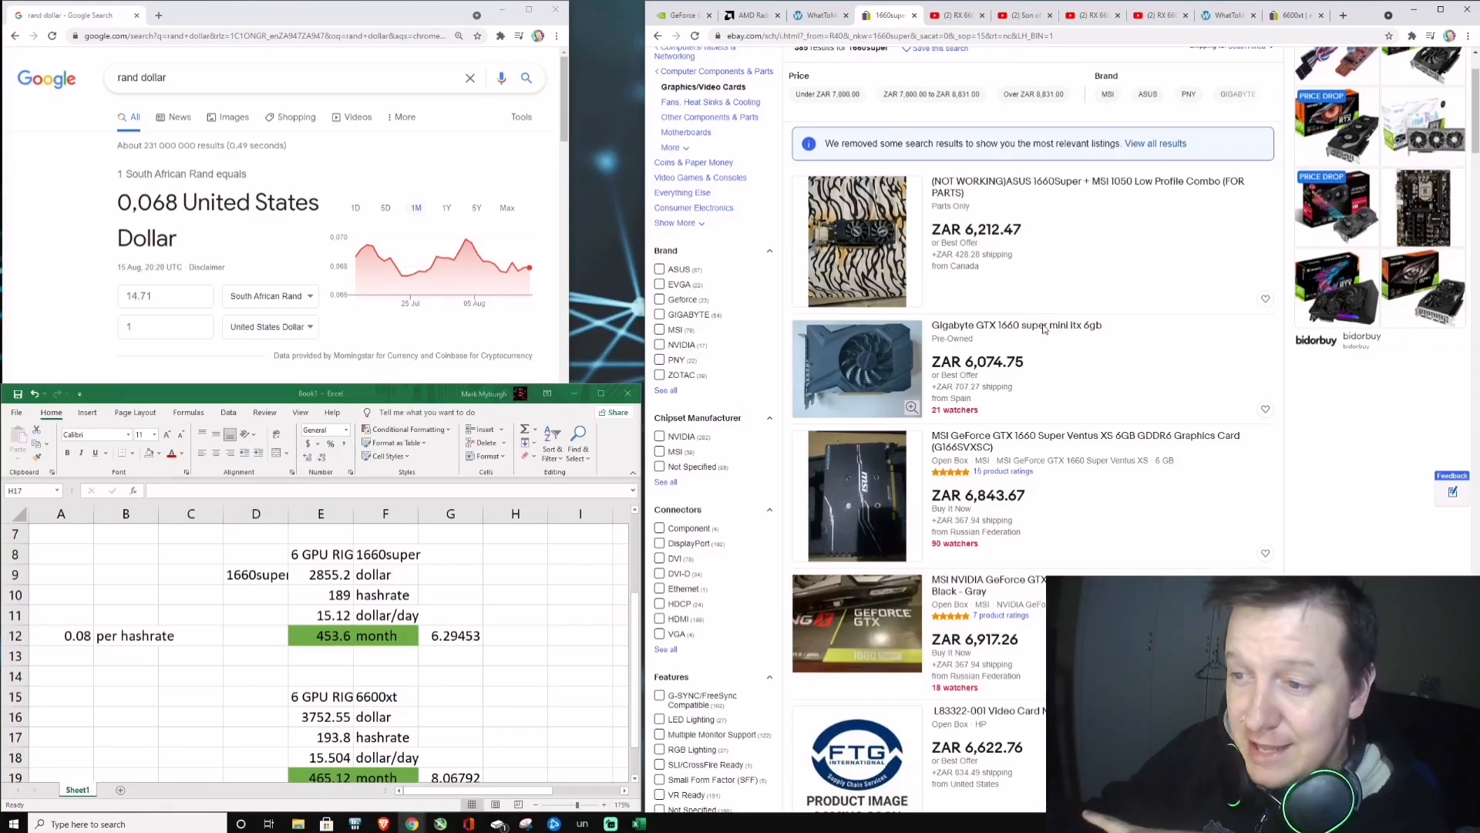
left_click(515, 655)
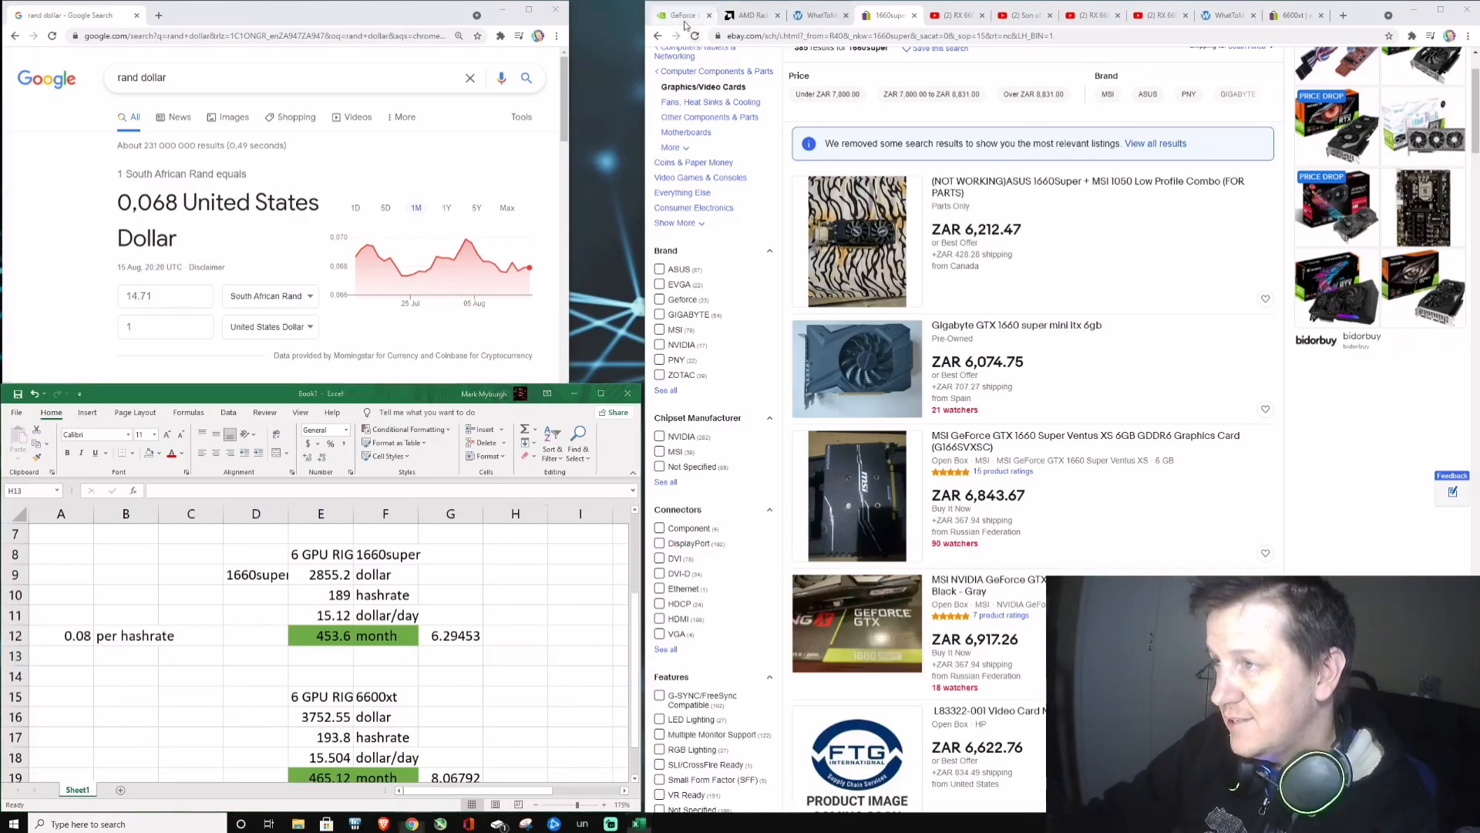
left_click(682, 15)
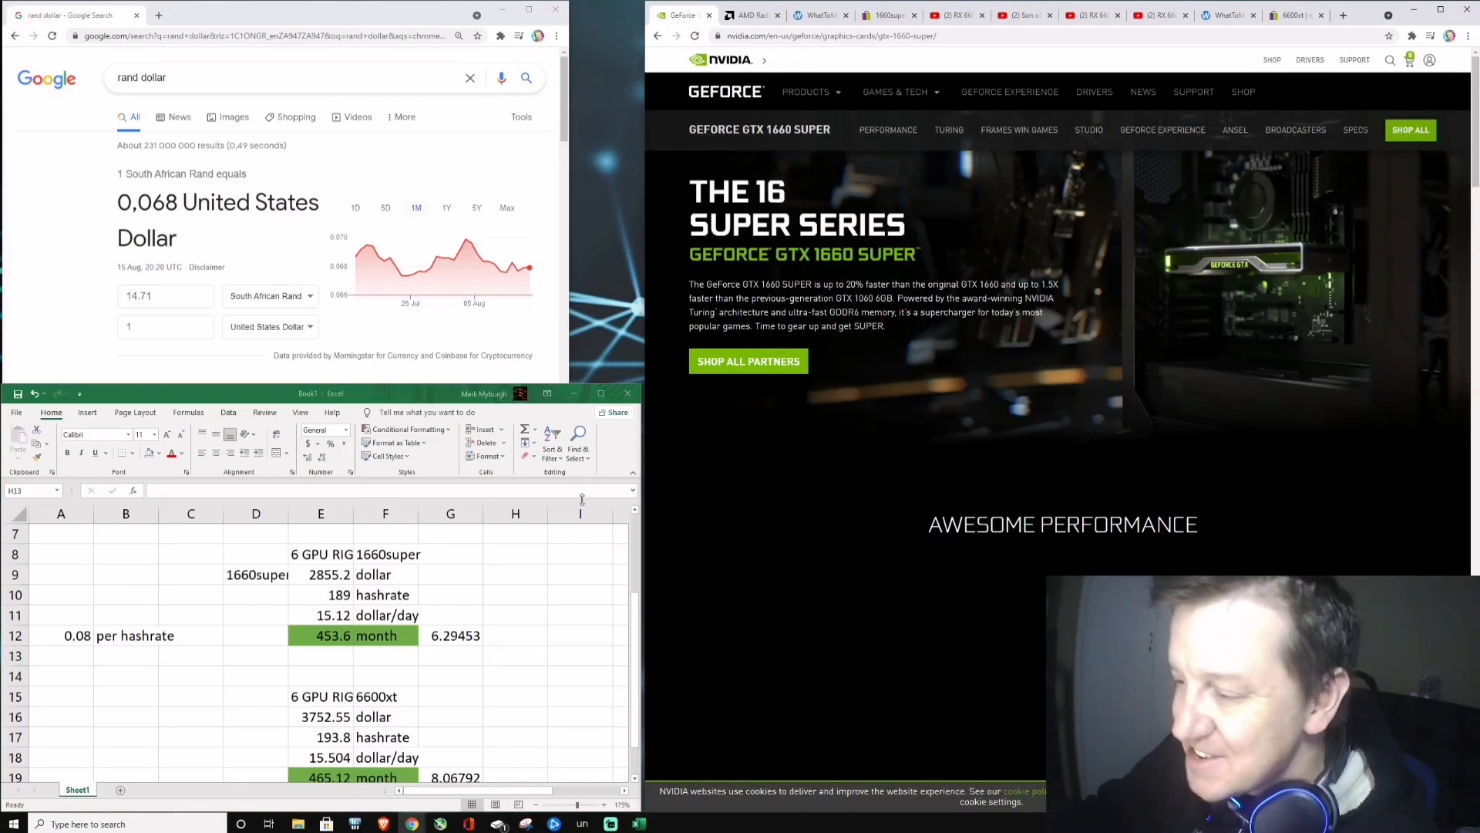
Step: Change the 6600xt card cost in D4 from 9200 to 10000, giving 8.77-month payback versus 5.84
left_click(579, 616)
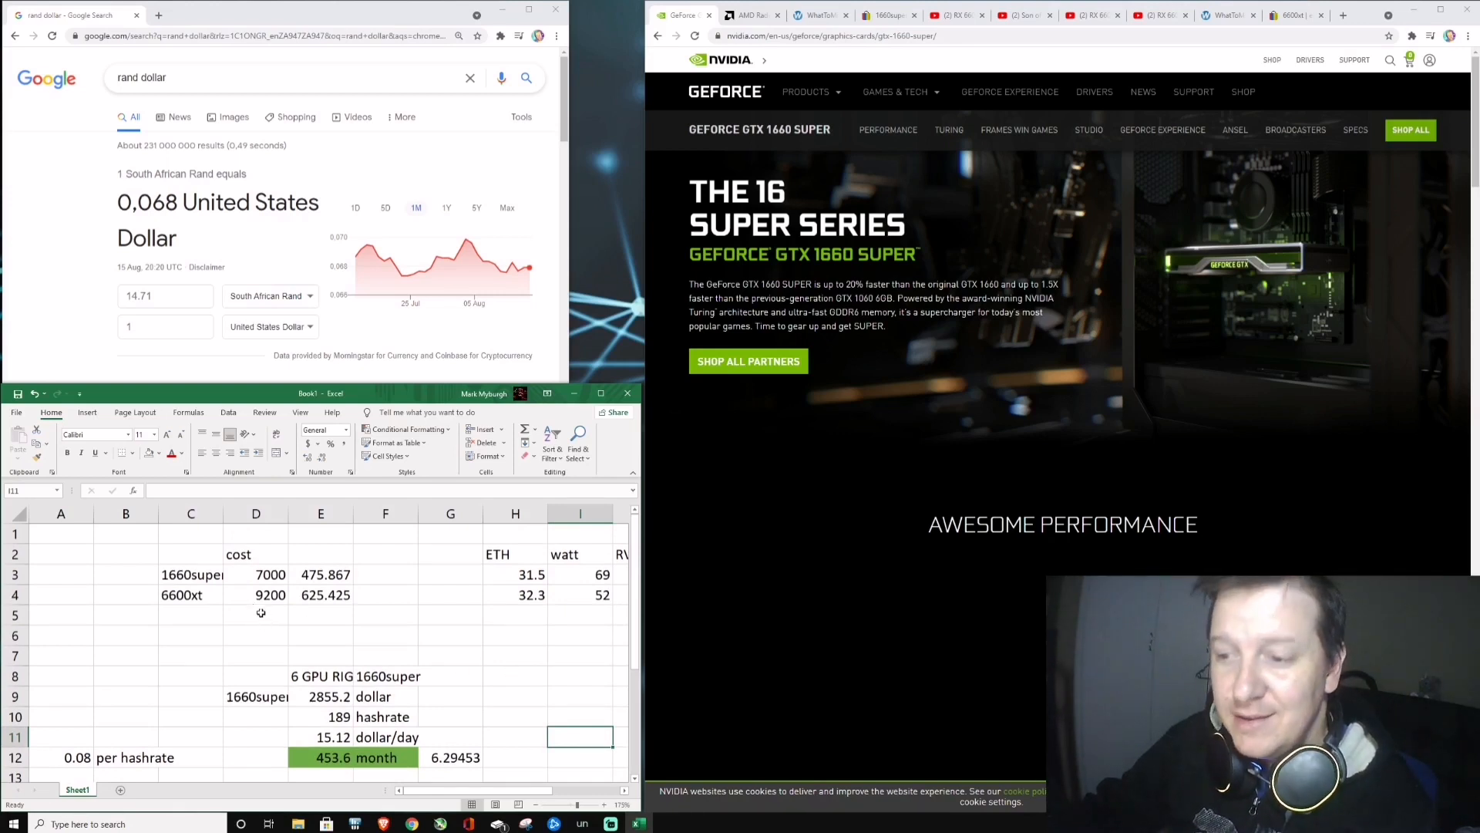
left_click(256, 595)
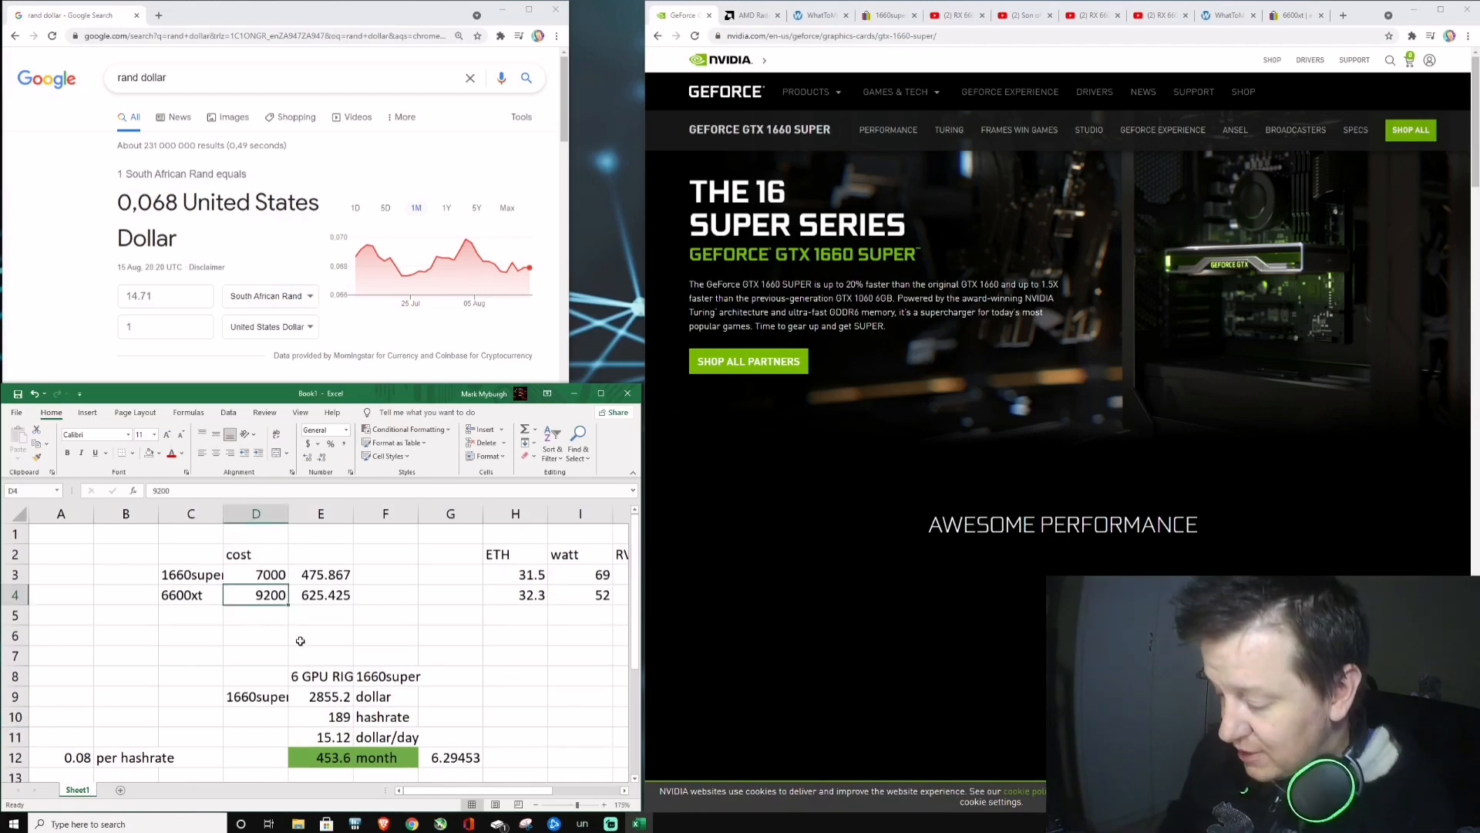
type("10000")
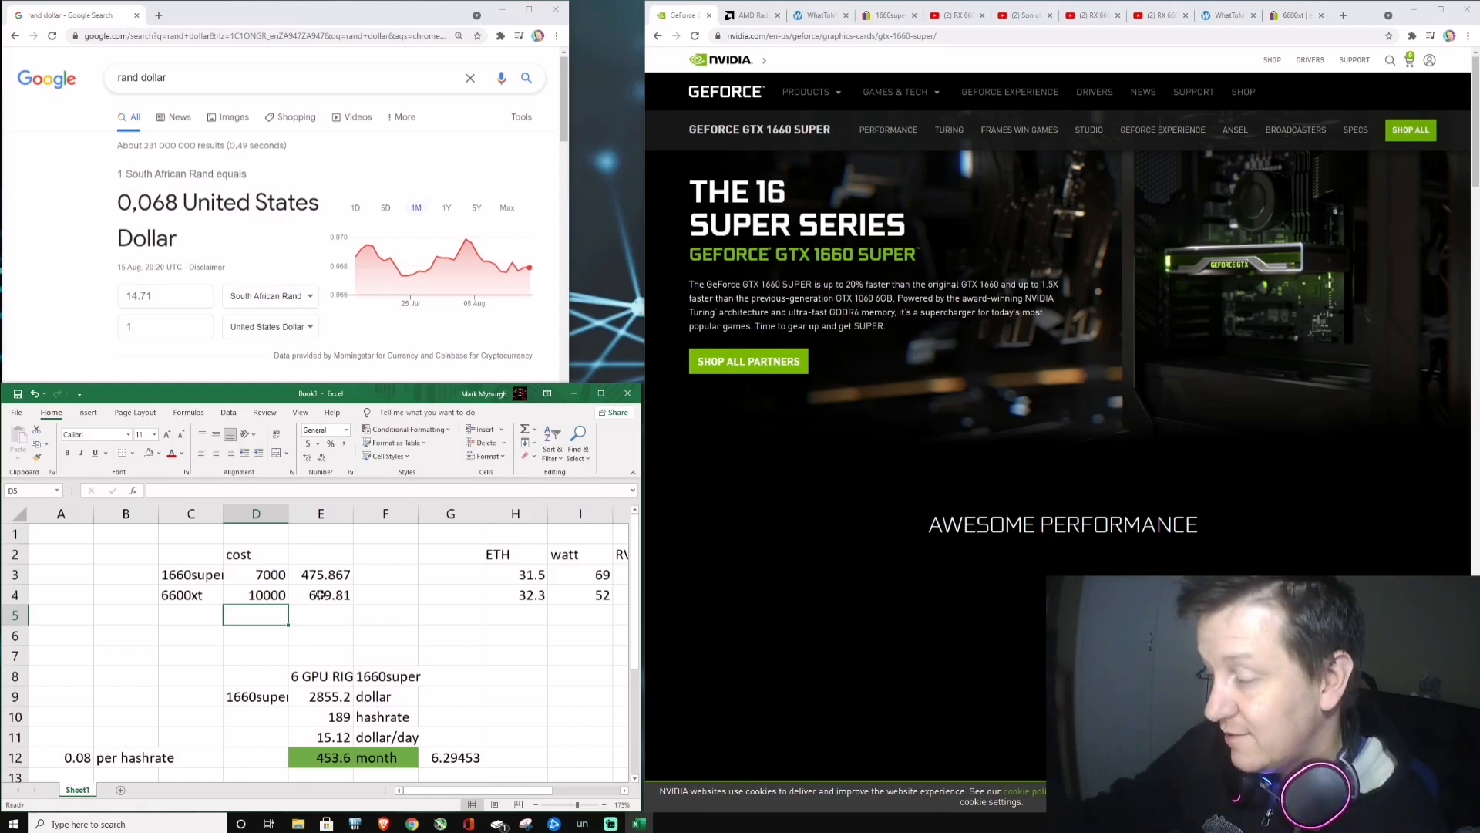
left_click(256, 573)
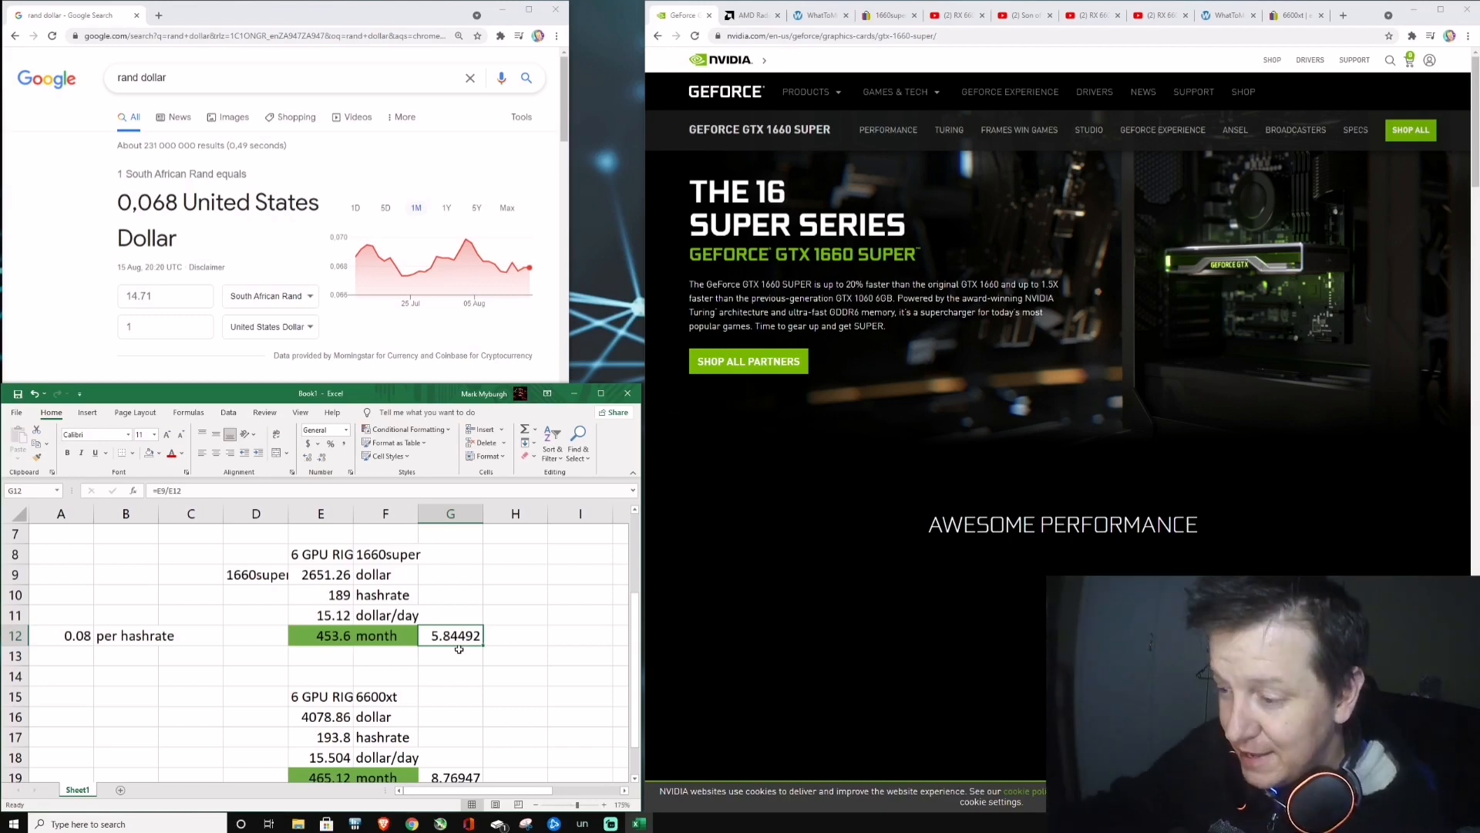
scroll("down", 3)
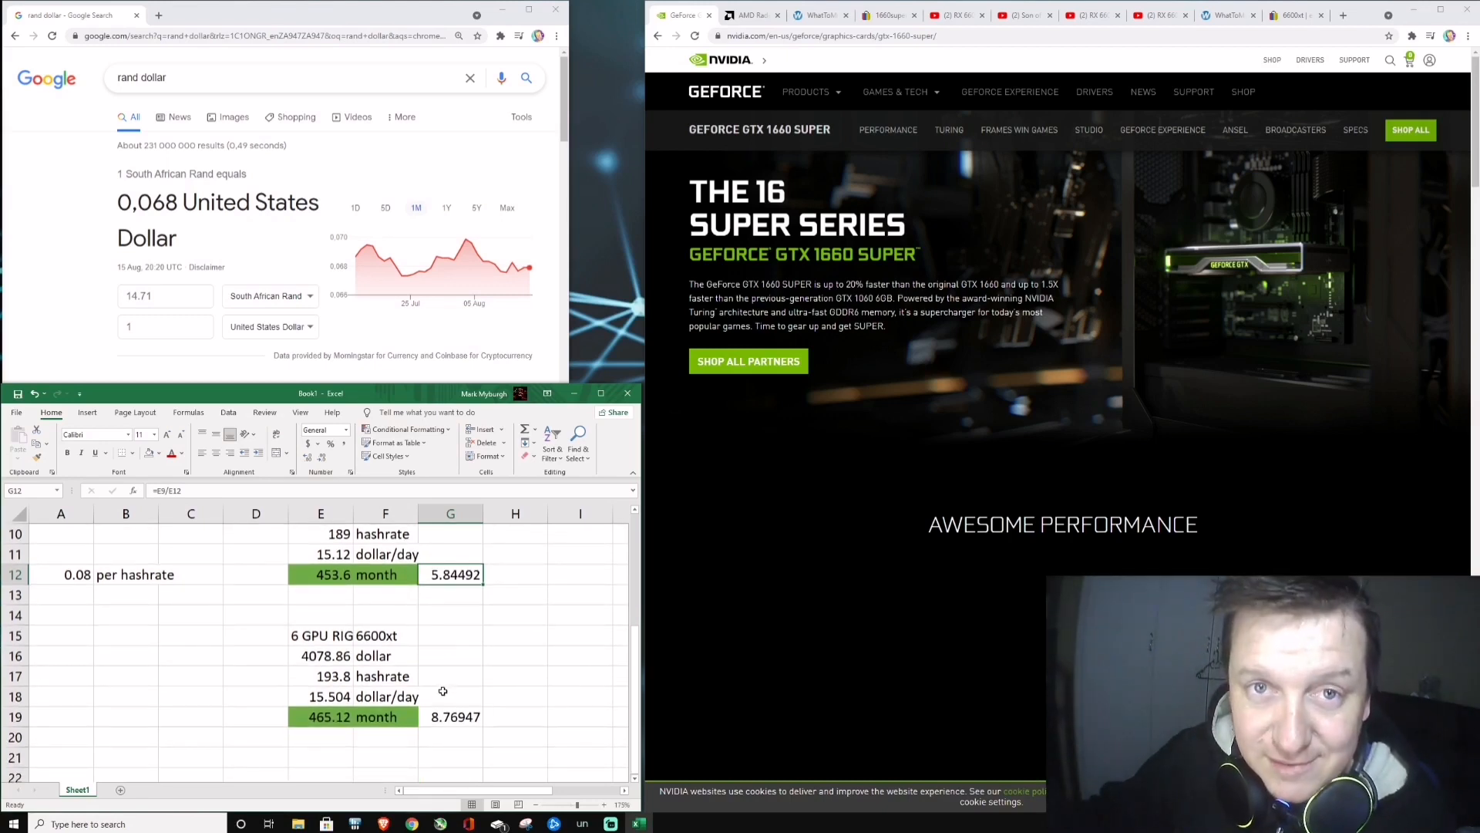